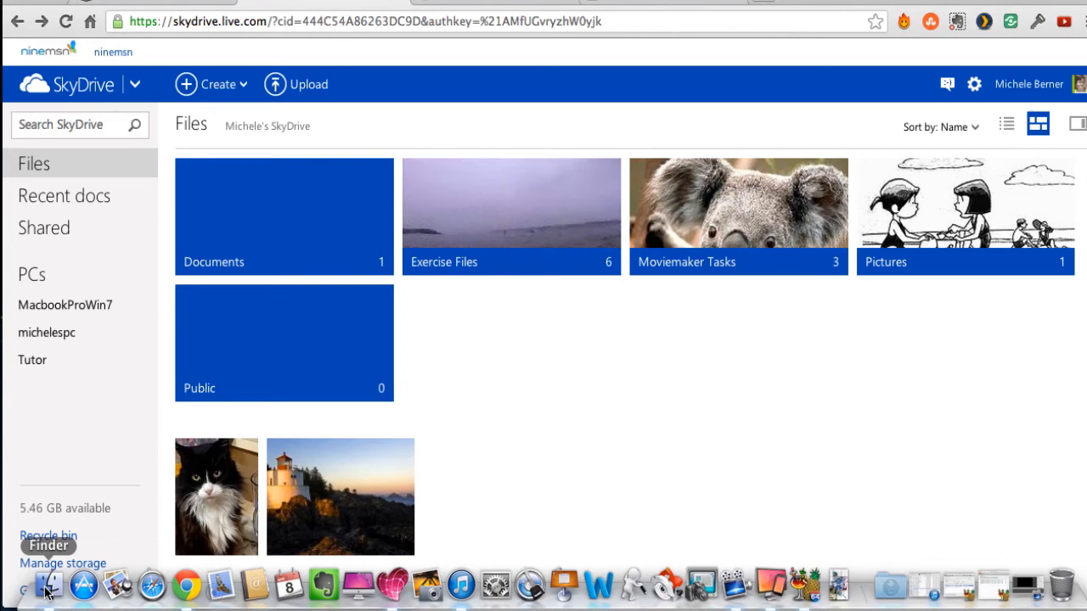
Step: Open Finder and show the local SkyDrive folder with its synced folders and photos
click(51, 585)
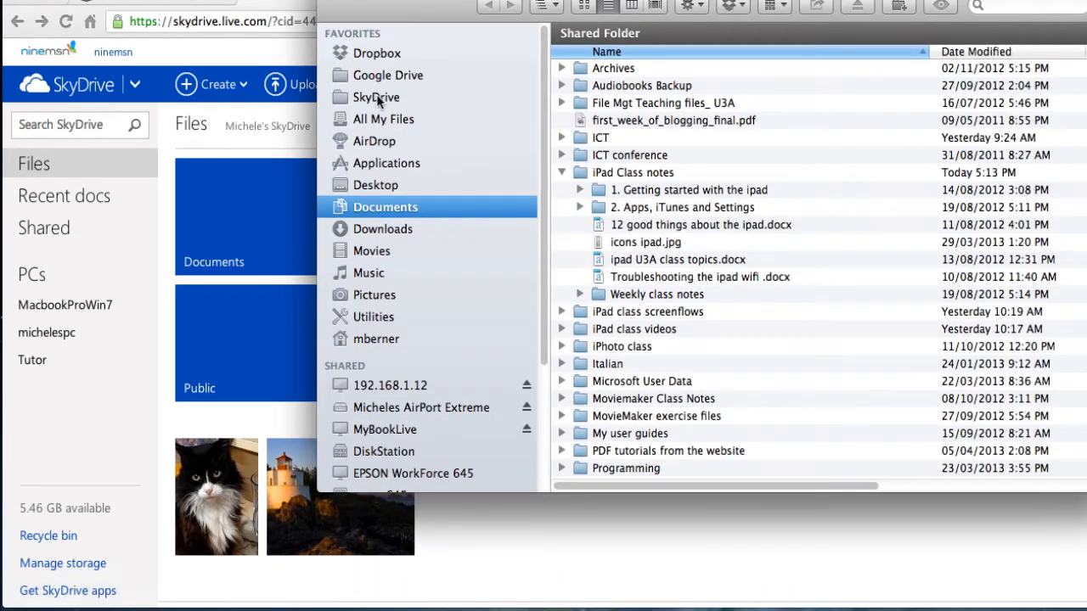
mouse_move(379, 102)
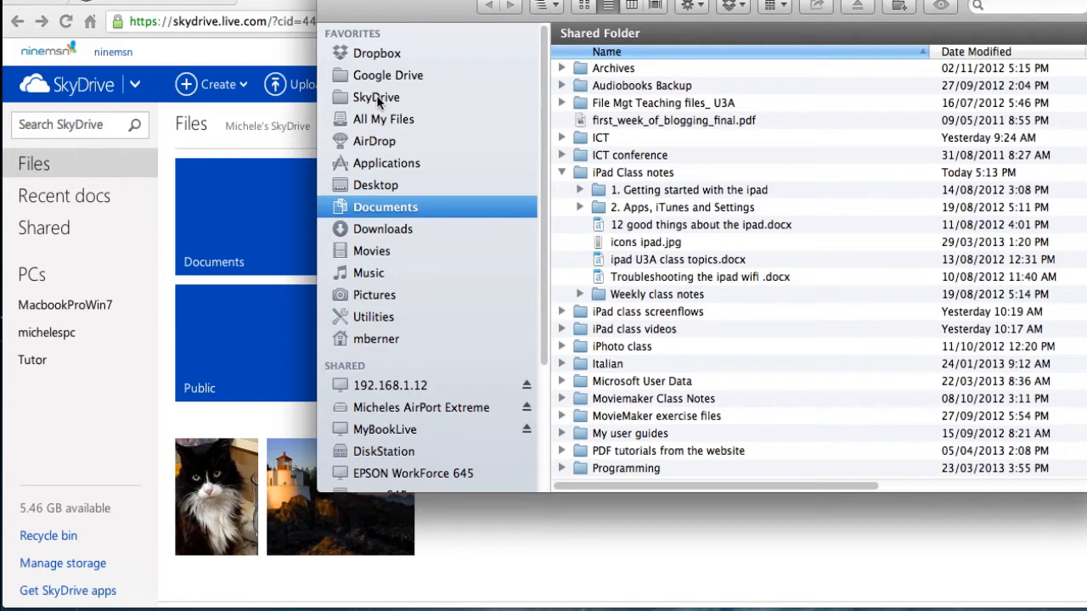
click(378, 97)
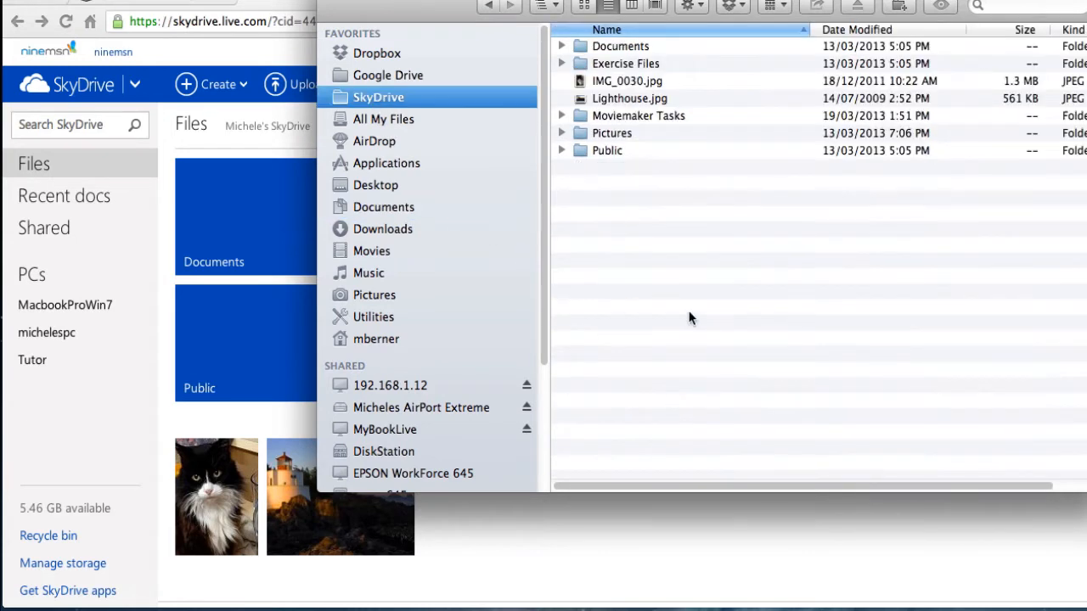
mouse_move(537, 17)
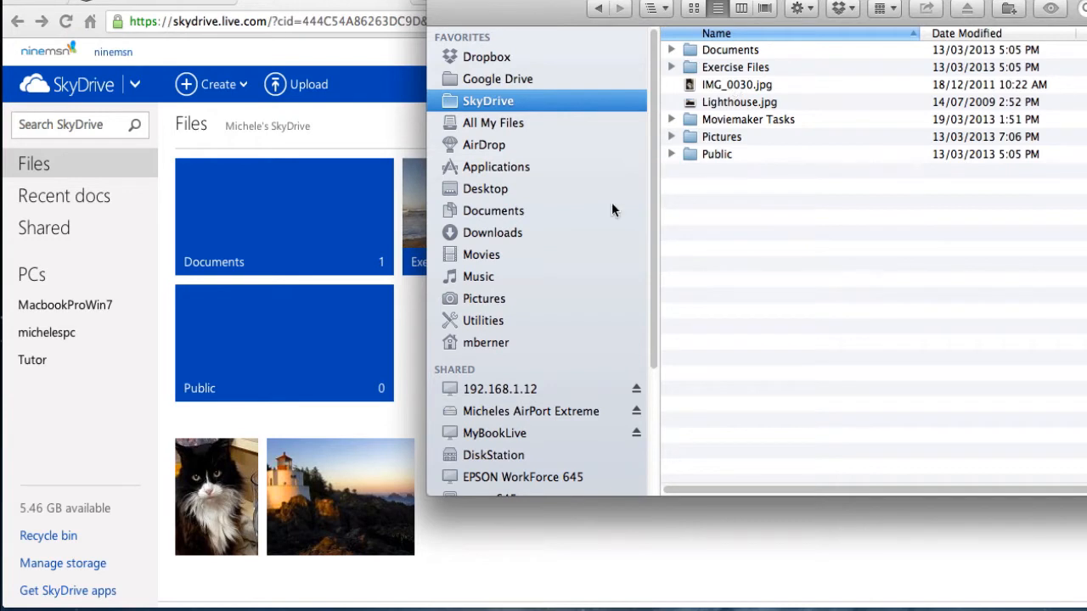
mouse_move(475, 306)
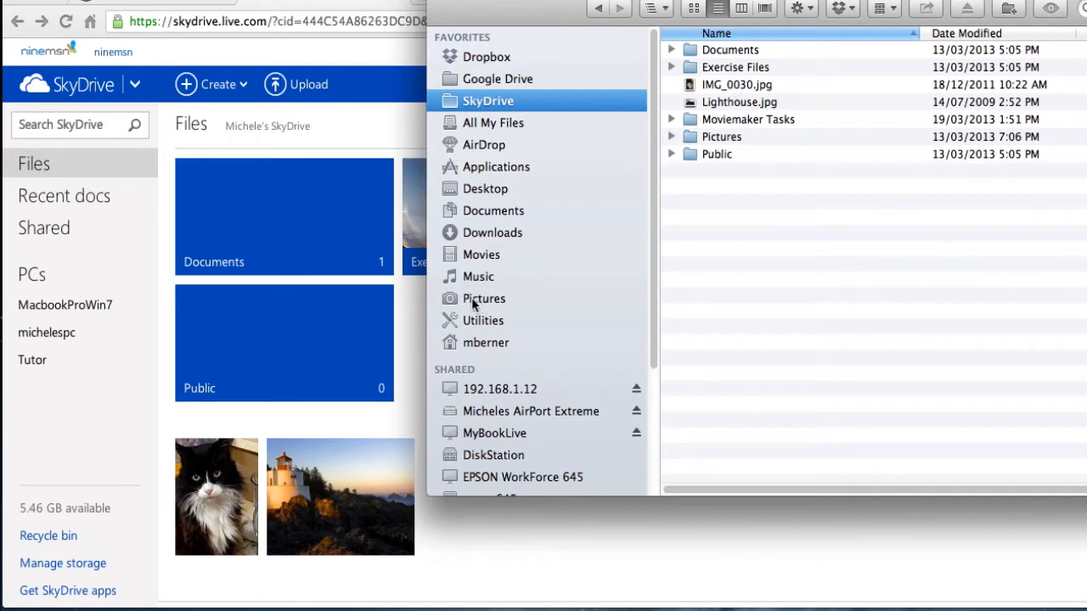
mouse_move(475, 311)
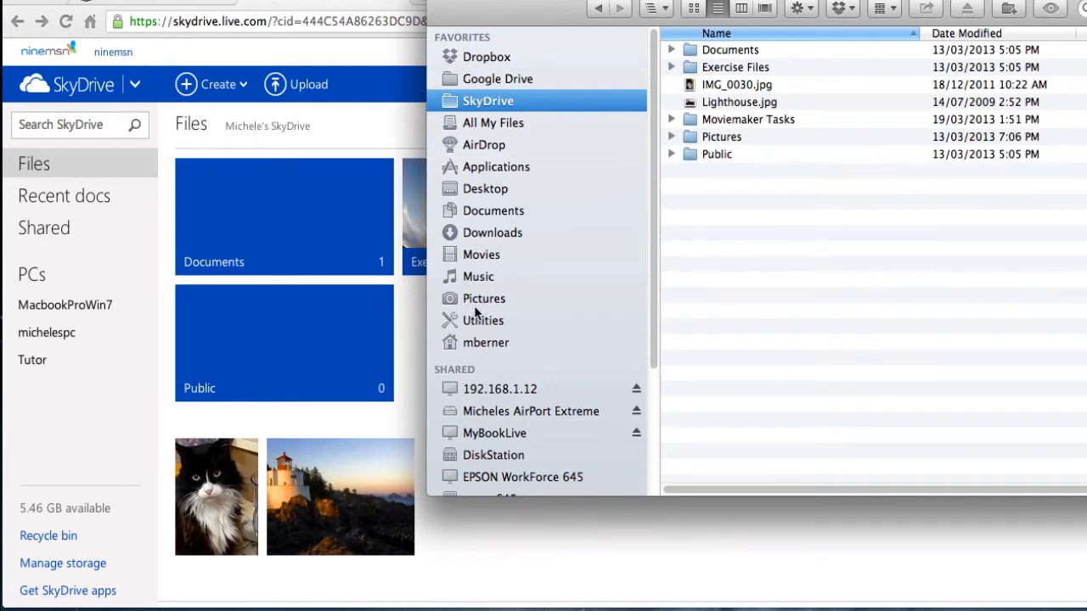
Step: Select the cat photo IMG_0050.jpg in Pictures and bring up its actions menu
click(485, 298)
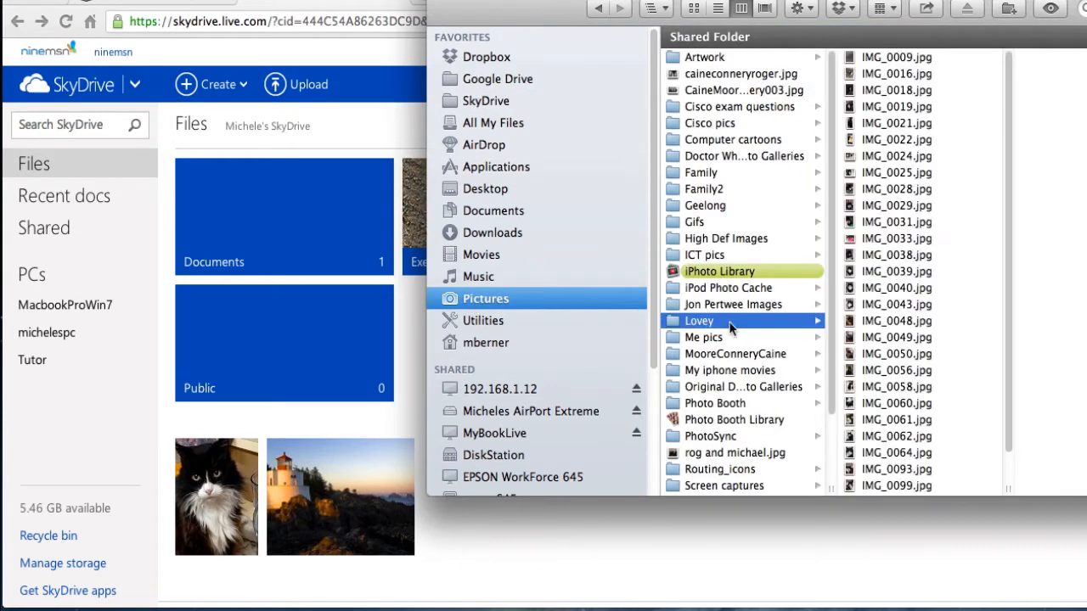
click(896, 354)
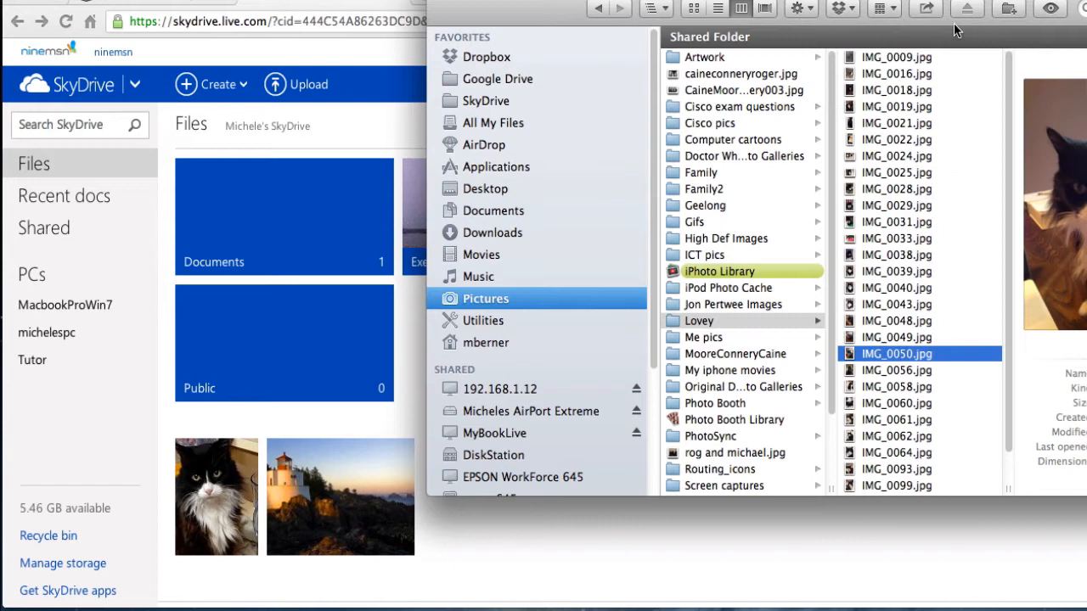
mouse_move(878, 374)
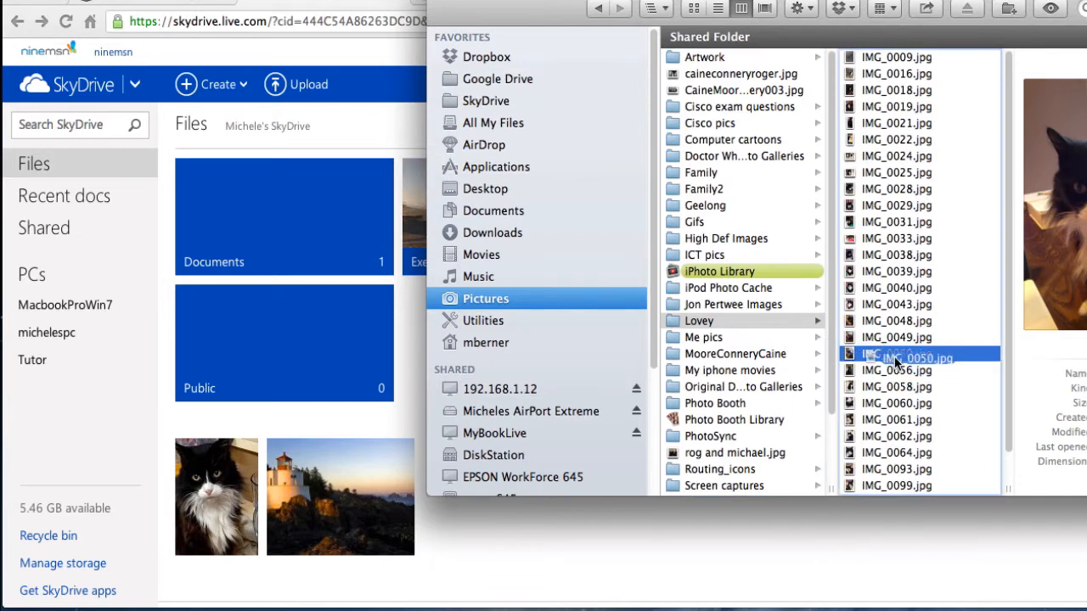
right_click(895, 357)
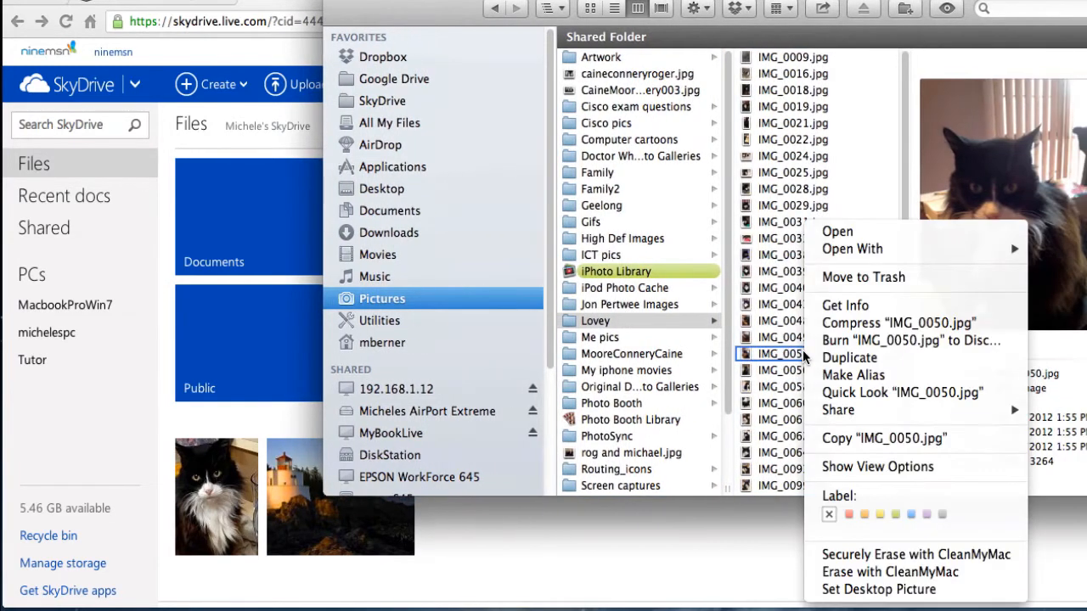
mouse_move(883, 438)
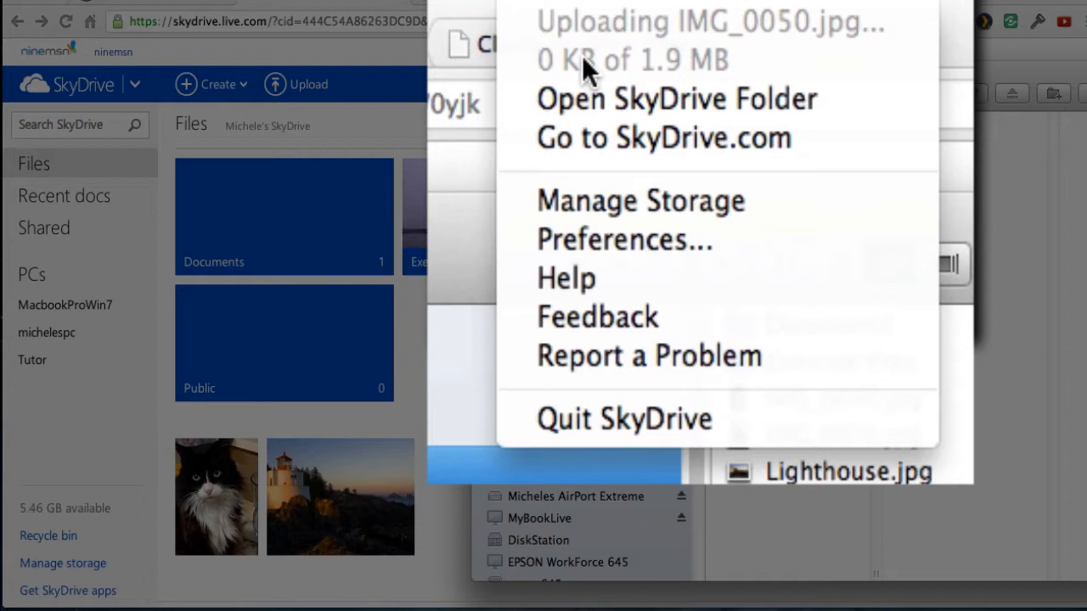
mouse_move(722, 201)
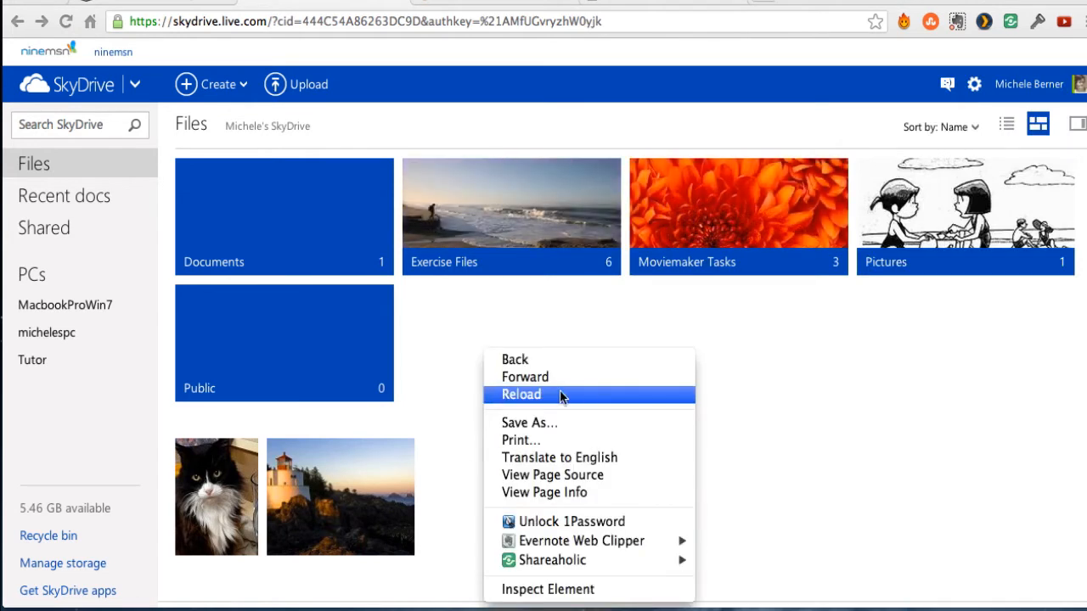
Step: Refresh SkyDrive, move photos IMG_0050 and IMG_0030 into Cats, and open Cats
click(521, 394)
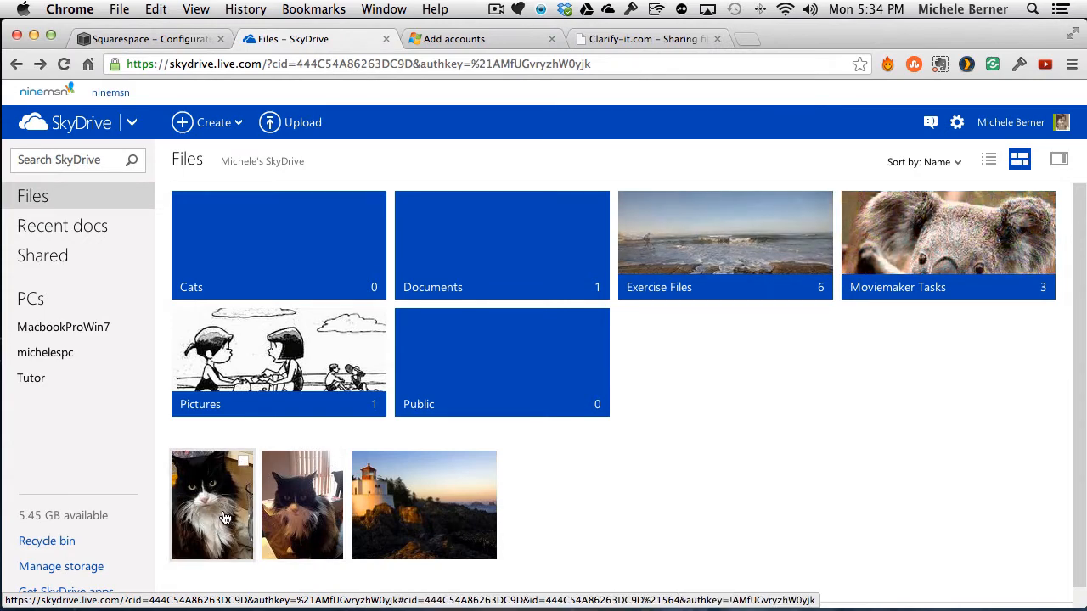
click(212, 504)
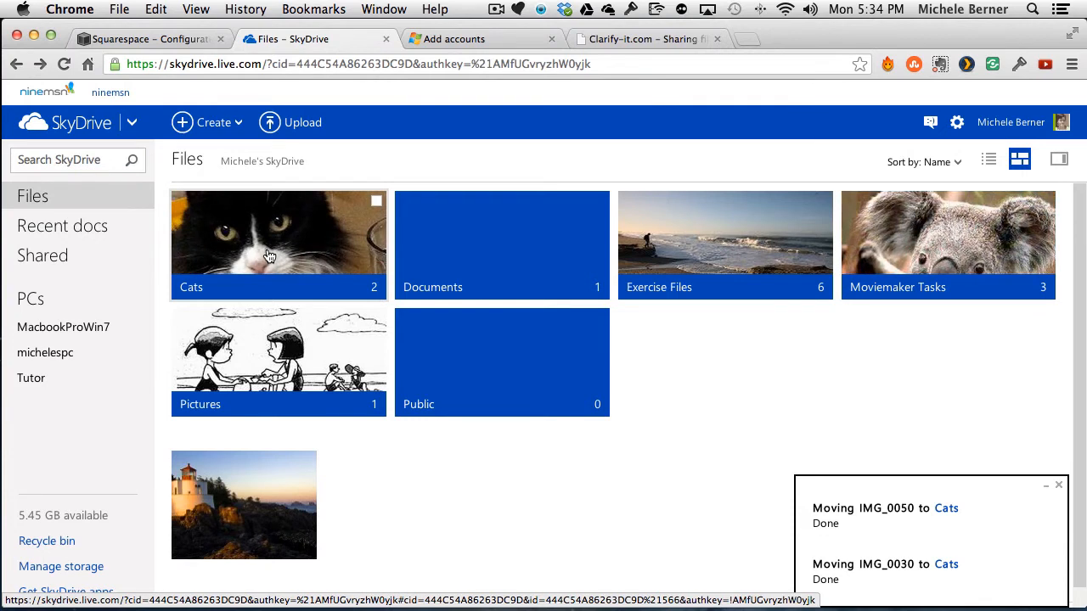
double_click(279, 244)
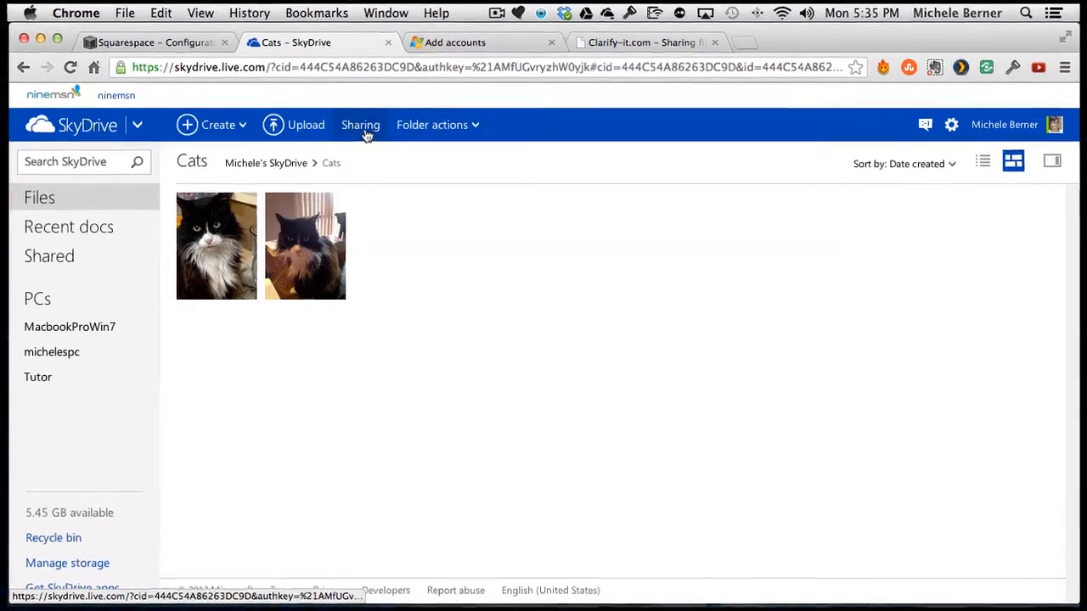
Step: Open email sharing for Cats with 'Recipients can edit' and required sign-in both unchecked
click(360, 124)
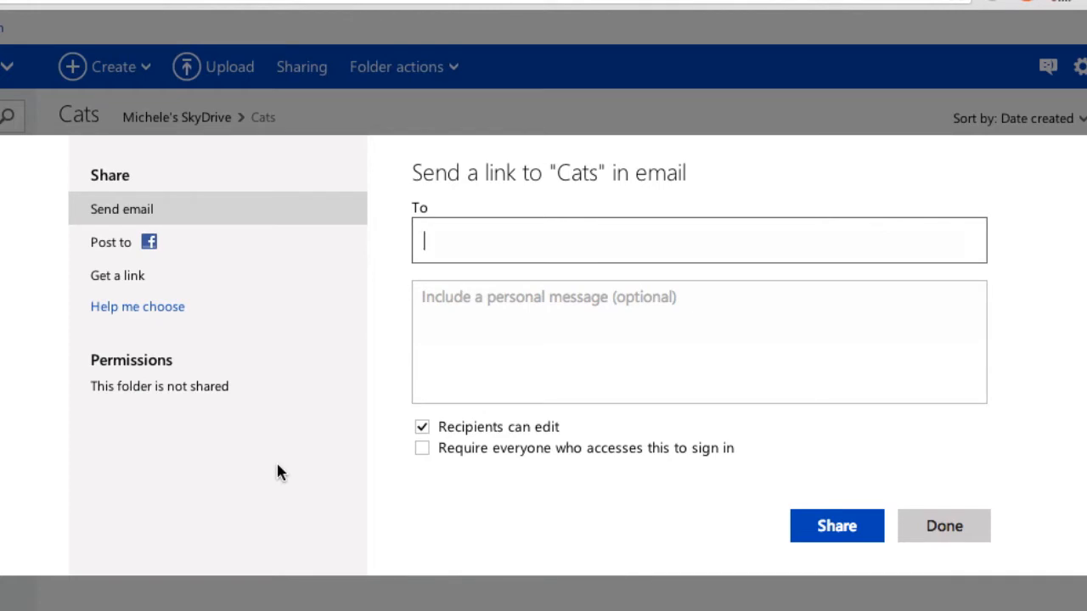
mouse_move(293, 80)
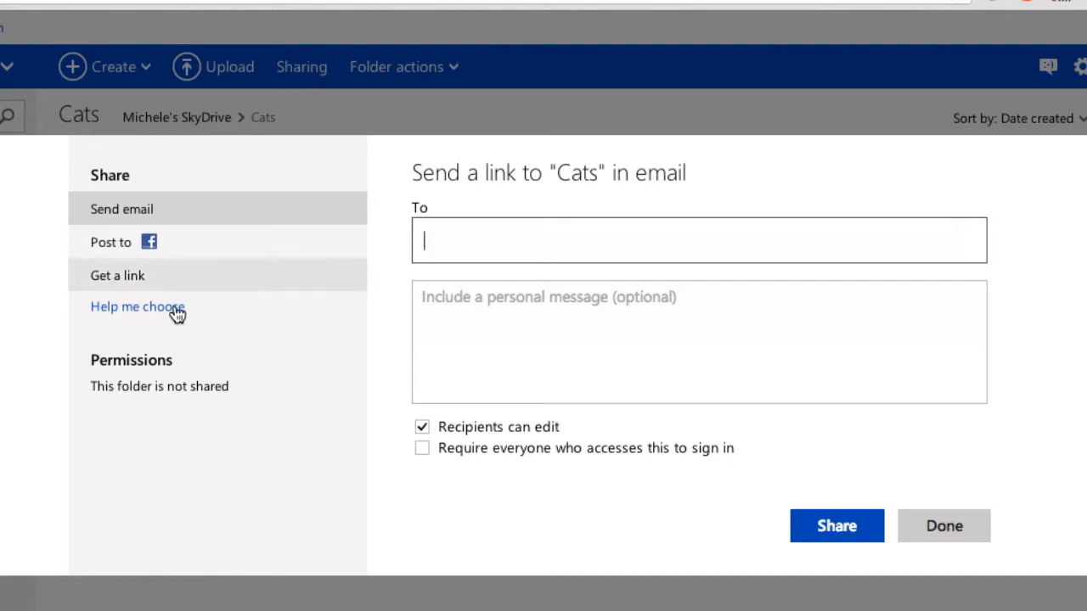
mouse_move(138, 386)
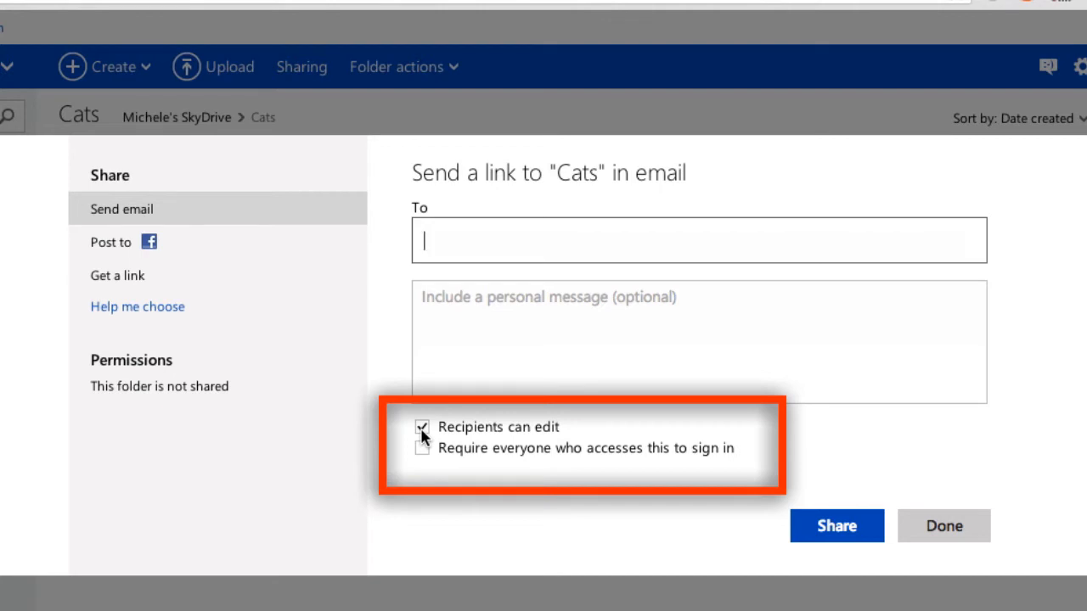
click(422, 427)
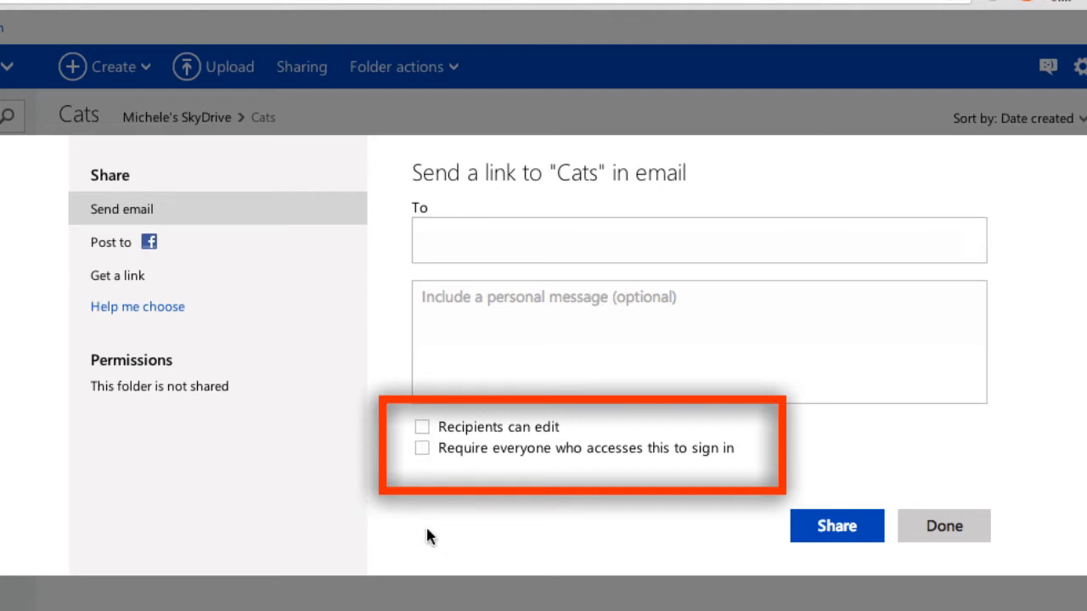
click(422, 449)
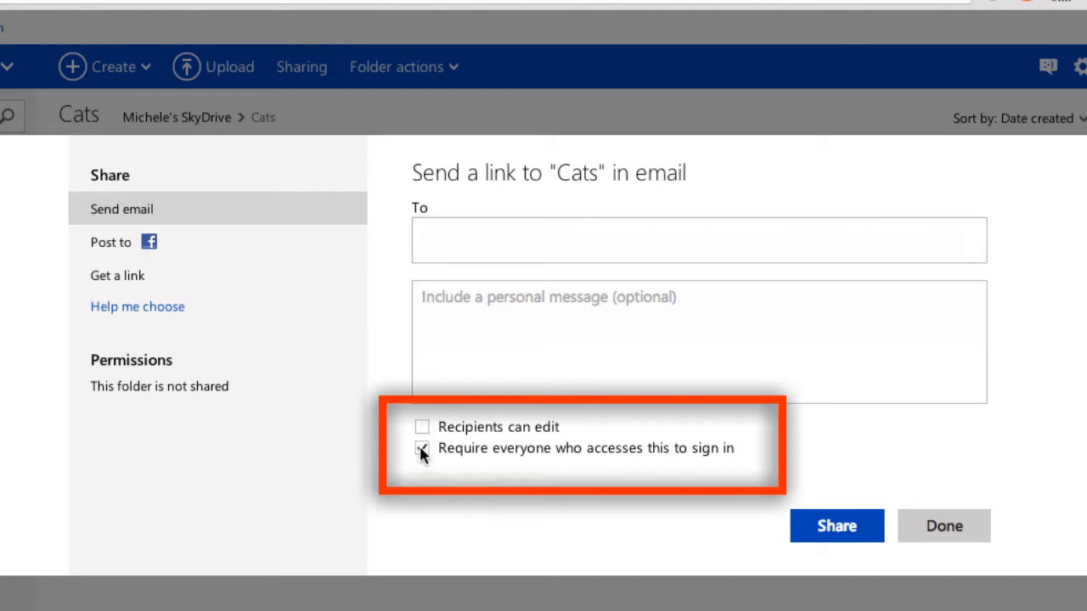
click(422, 447)
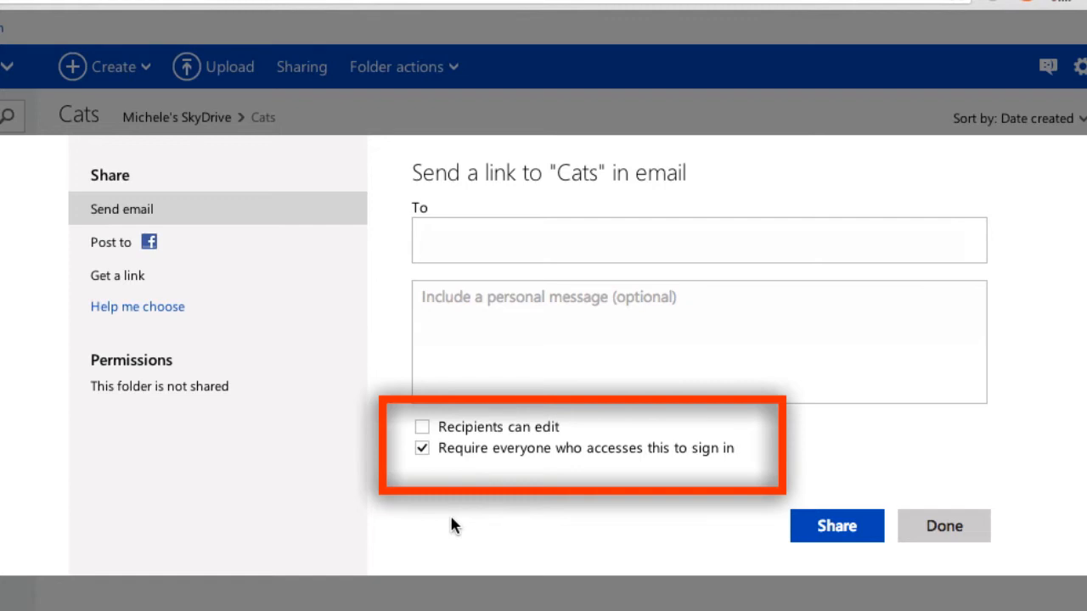
mouse_move(451, 515)
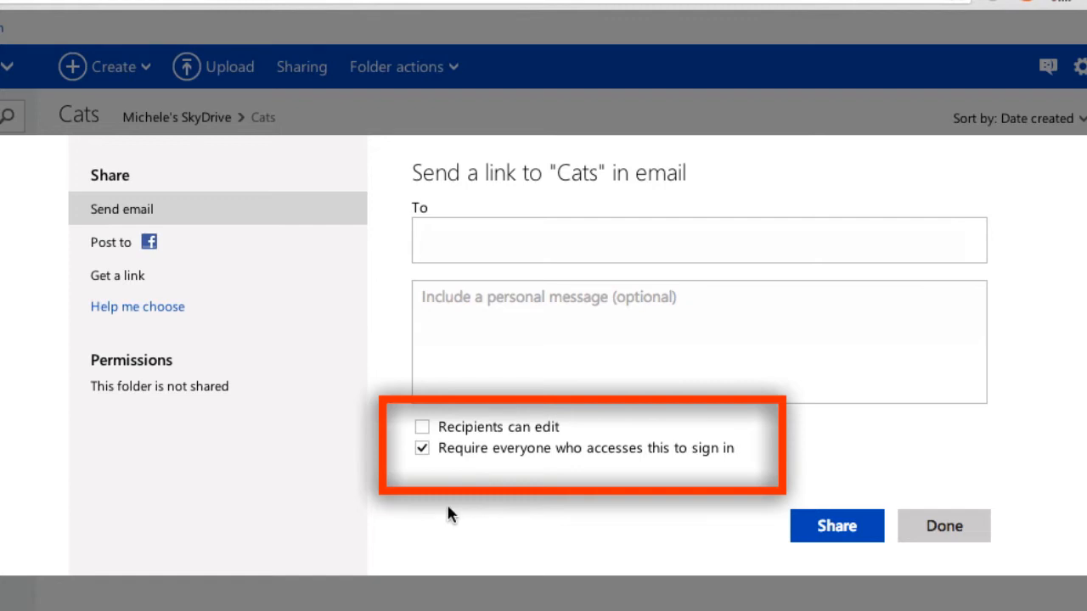
click(422, 447)
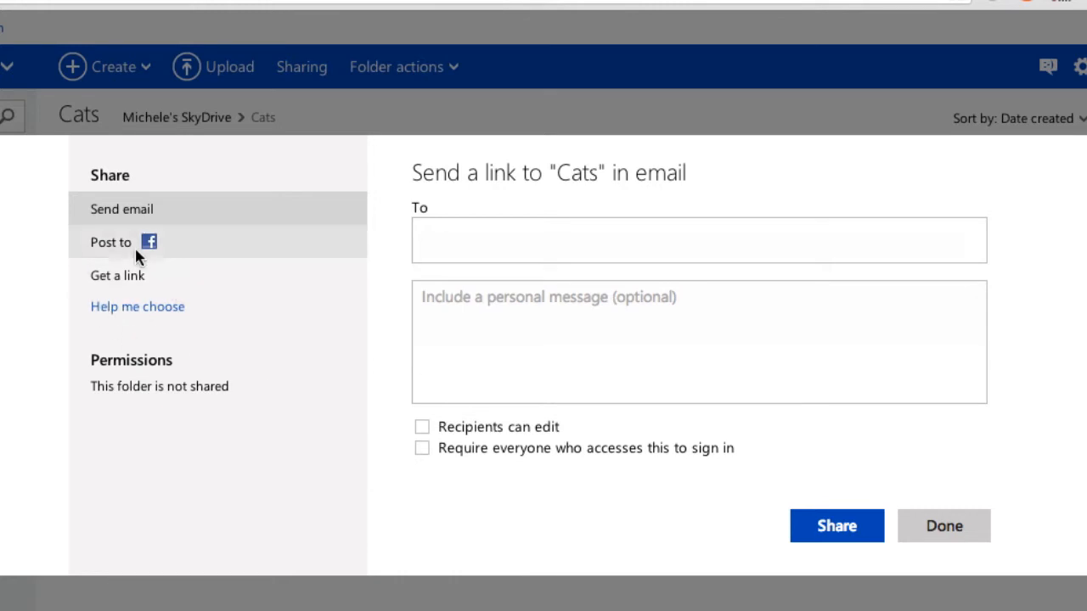
mouse_move(89, 278)
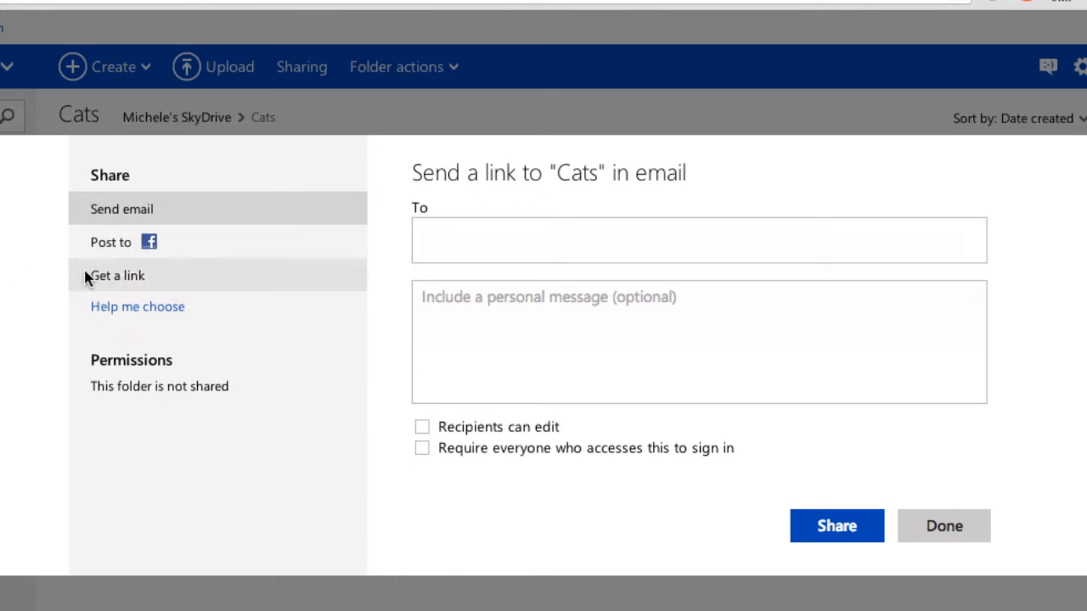
Step: Switch to Post to Facebook for Cats and leave the Facebook option unchecked
click(111, 242)
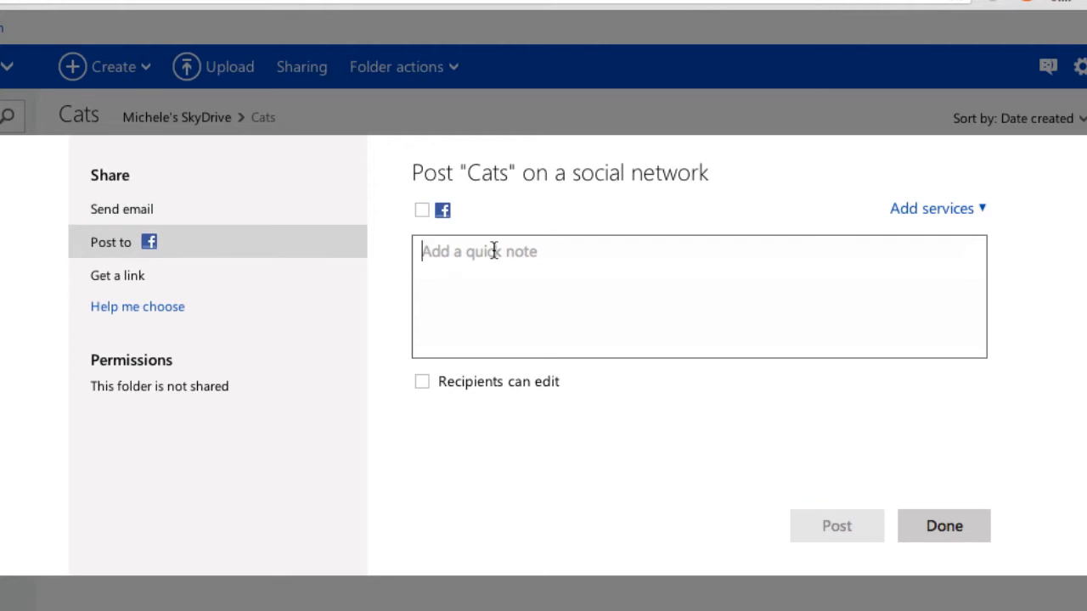
click(422, 210)
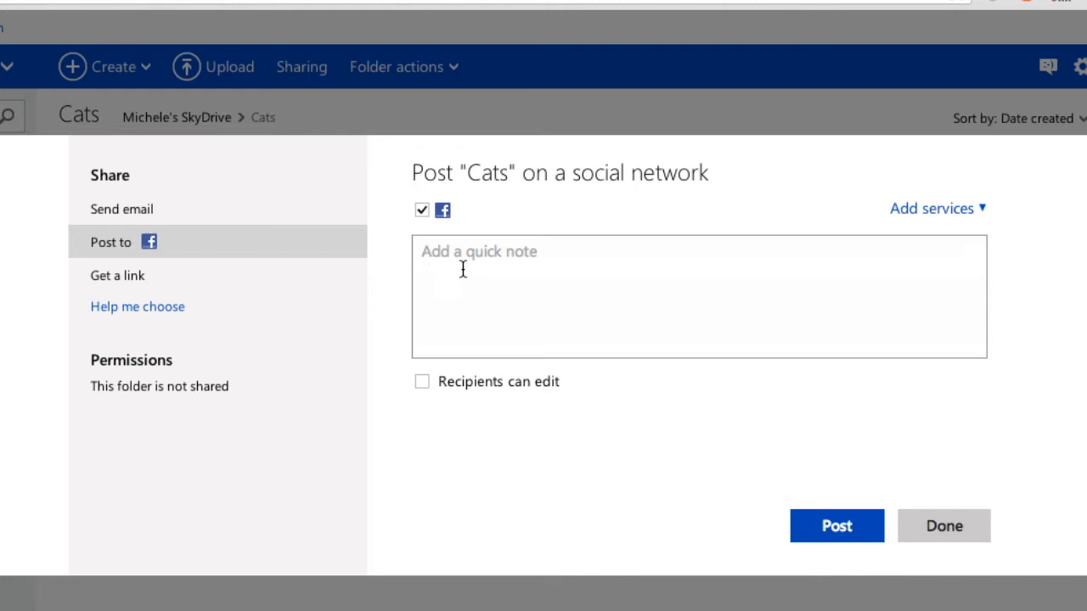
mouse_move(463, 254)
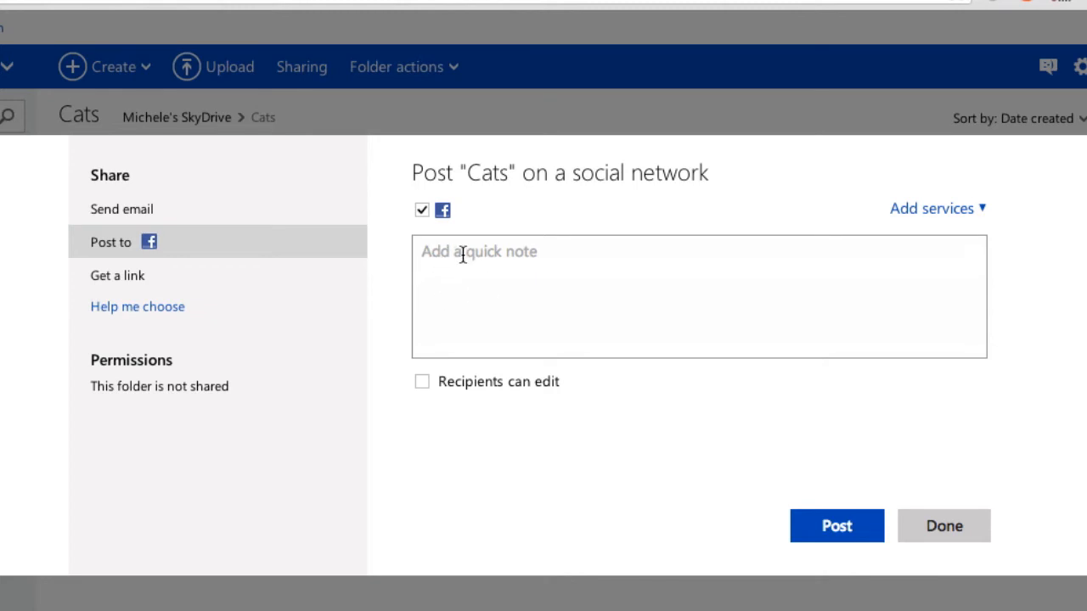
mouse_move(598, 290)
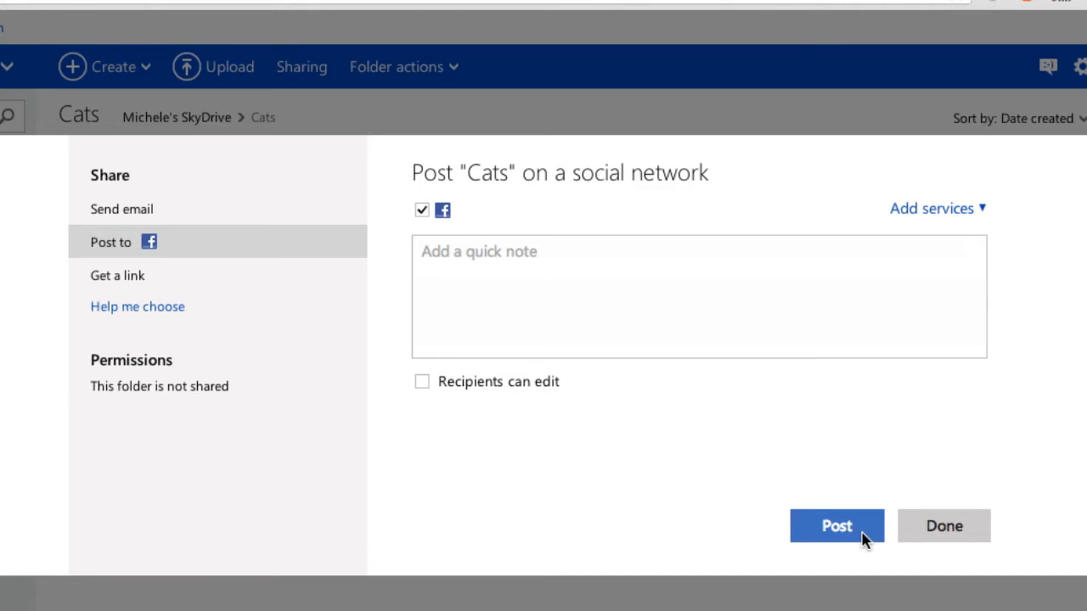
click(422, 210)
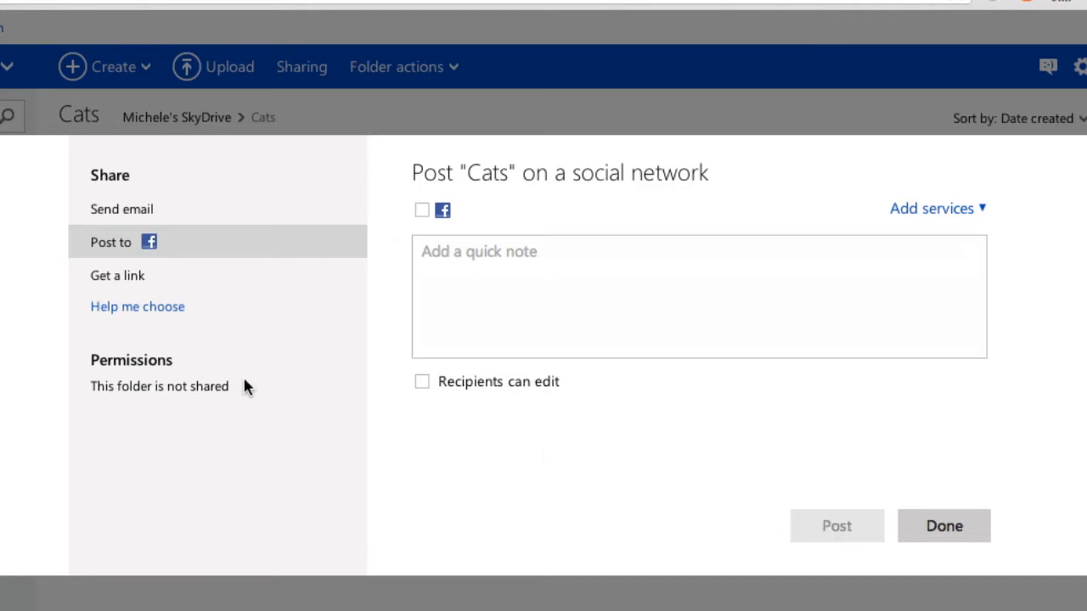
click(932, 208)
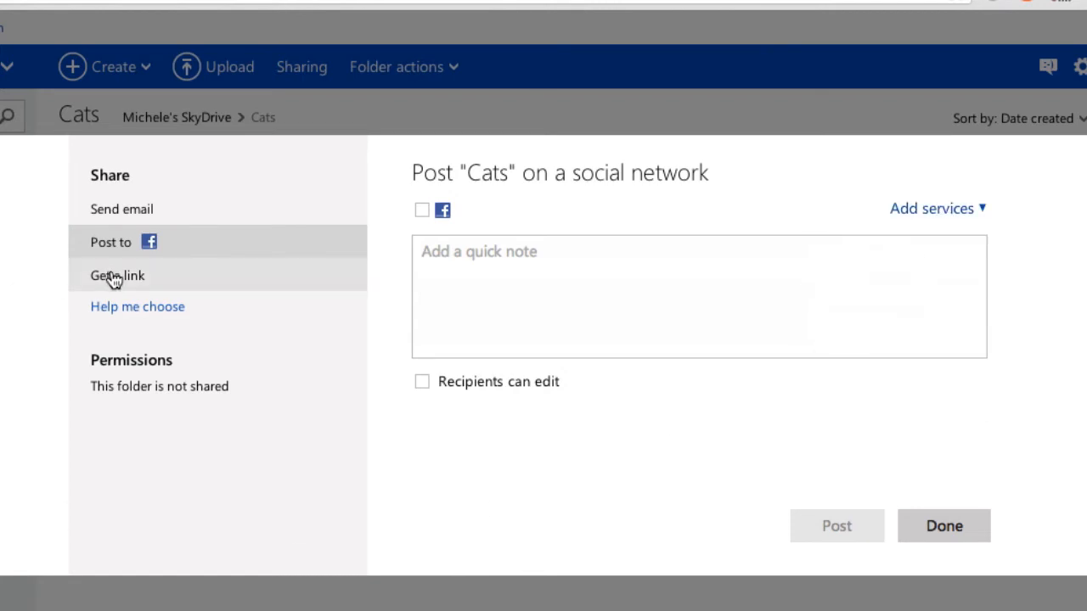
Step: Show the 'Get a link' sharing options for the Cats folder
click(117, 275)
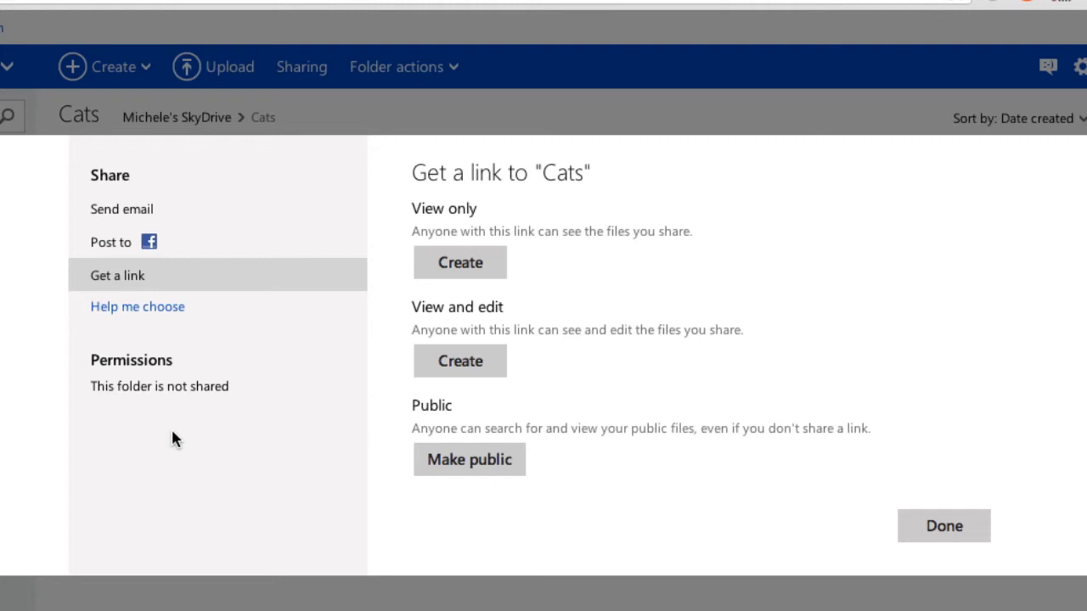
click(371, 209)
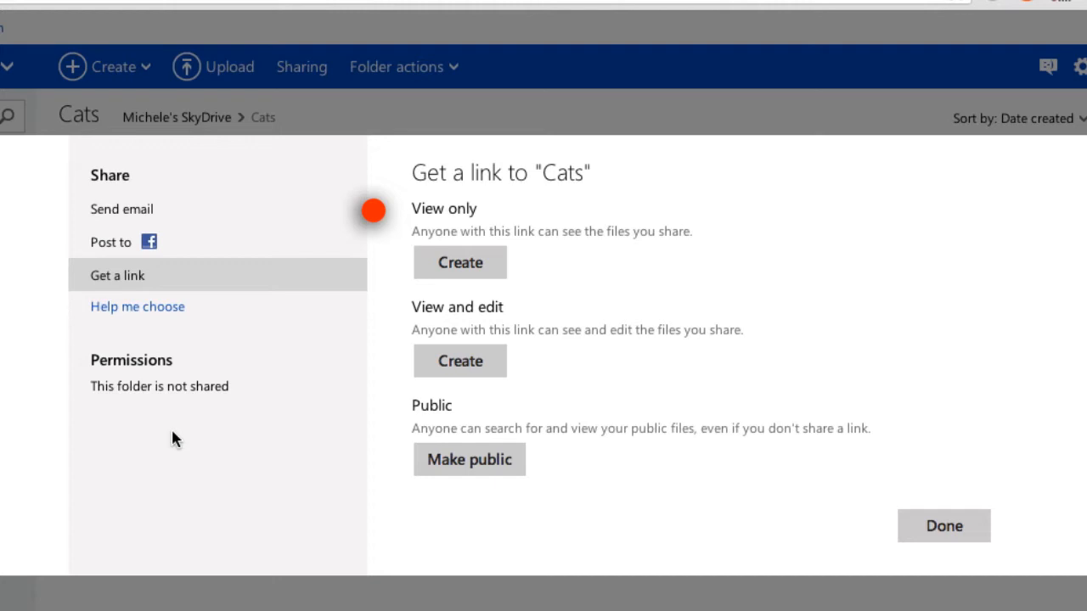
mouse_move(463, 341)
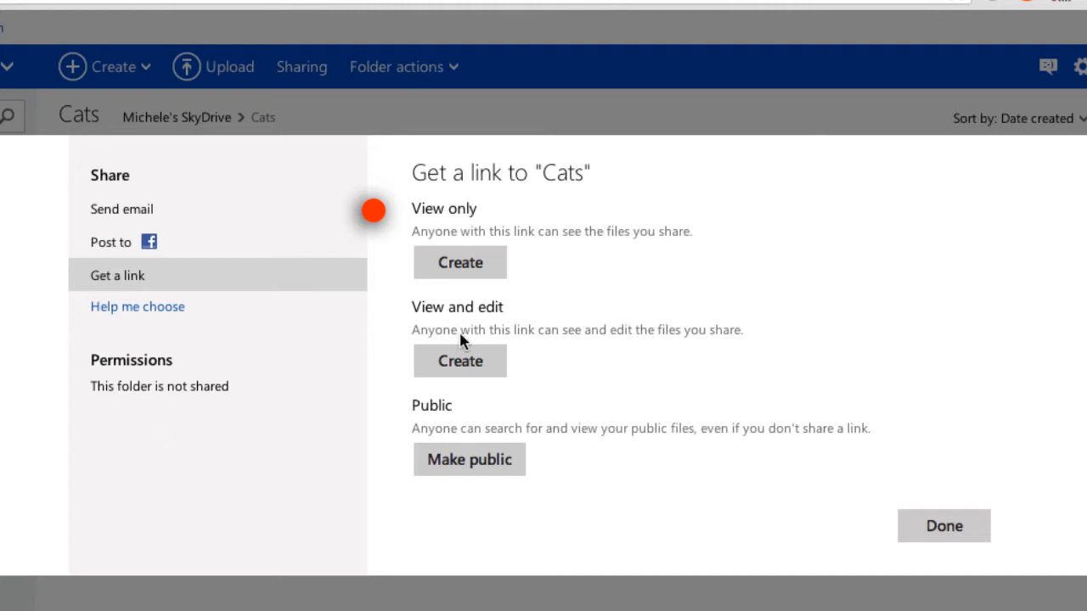
mouse_move(450, 216)
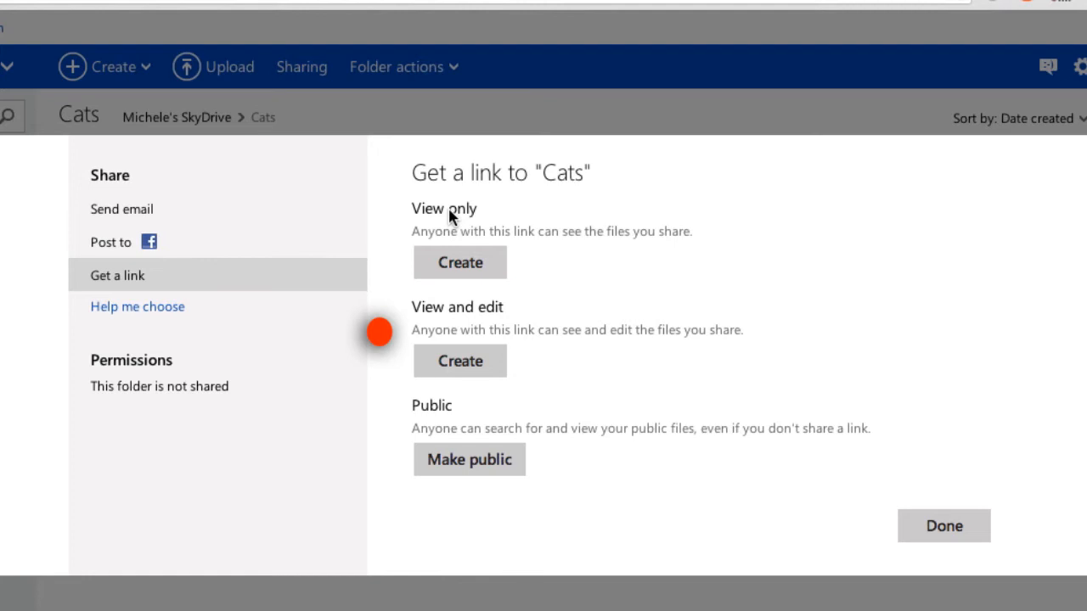
mouse_move(379, 412)
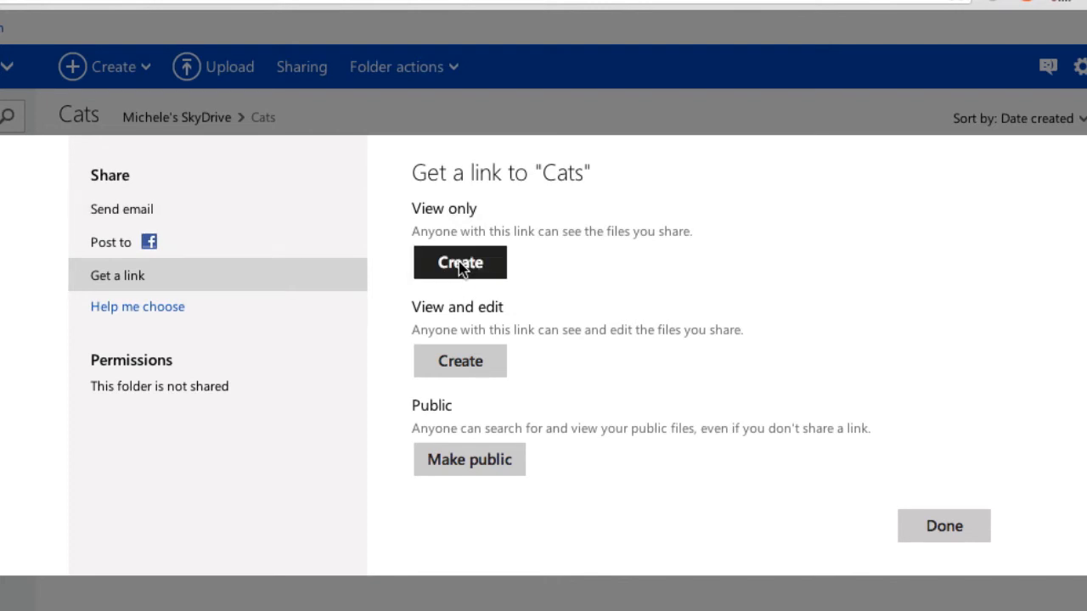
click(460, 261)
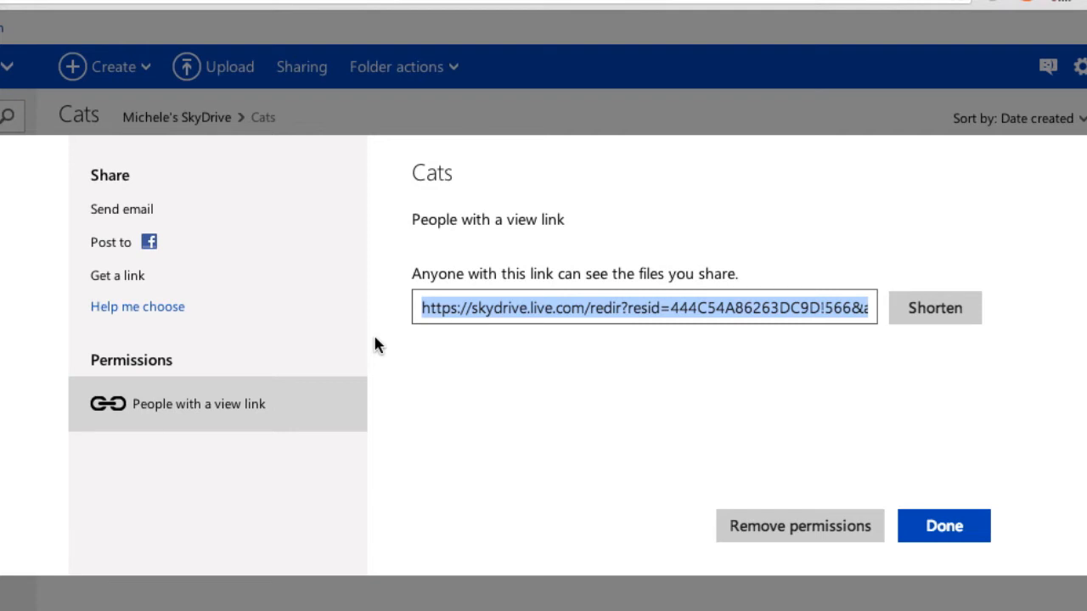
mouse_move(935, 319)
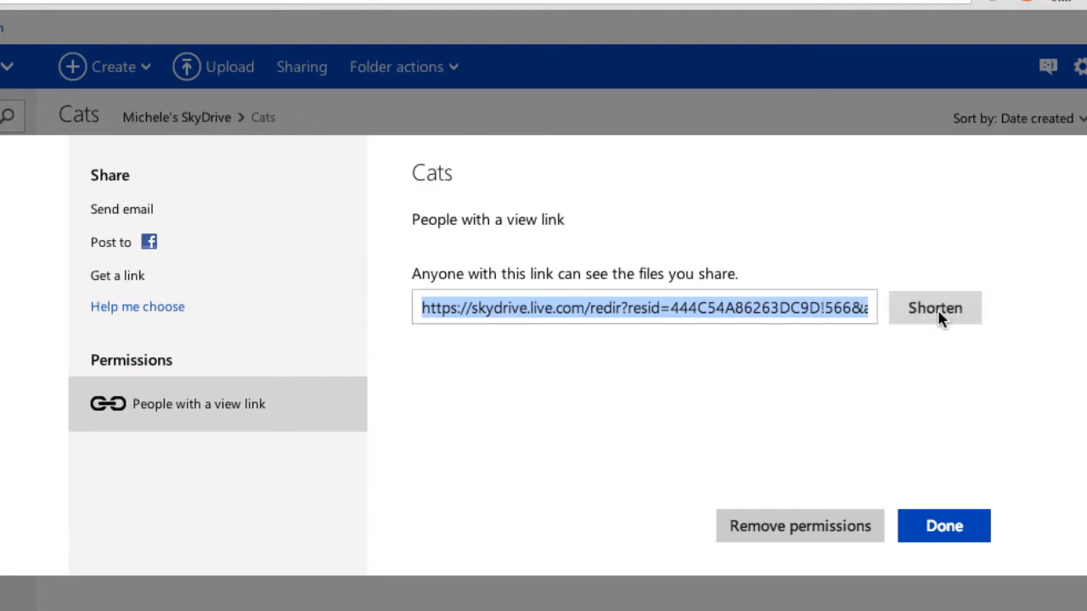
mouse_move(639, 516)
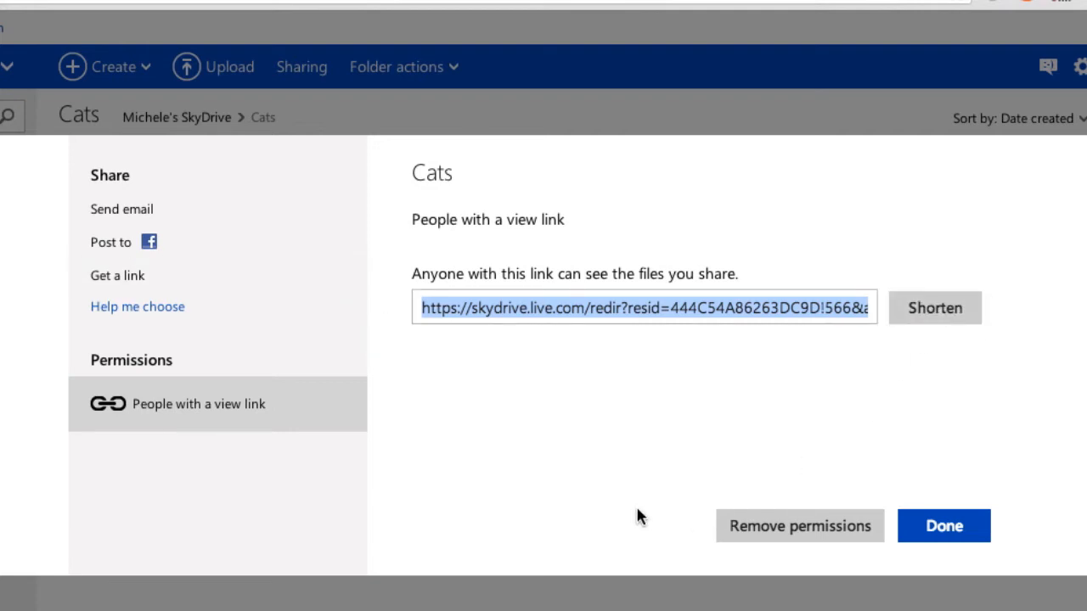
click(934, 307)
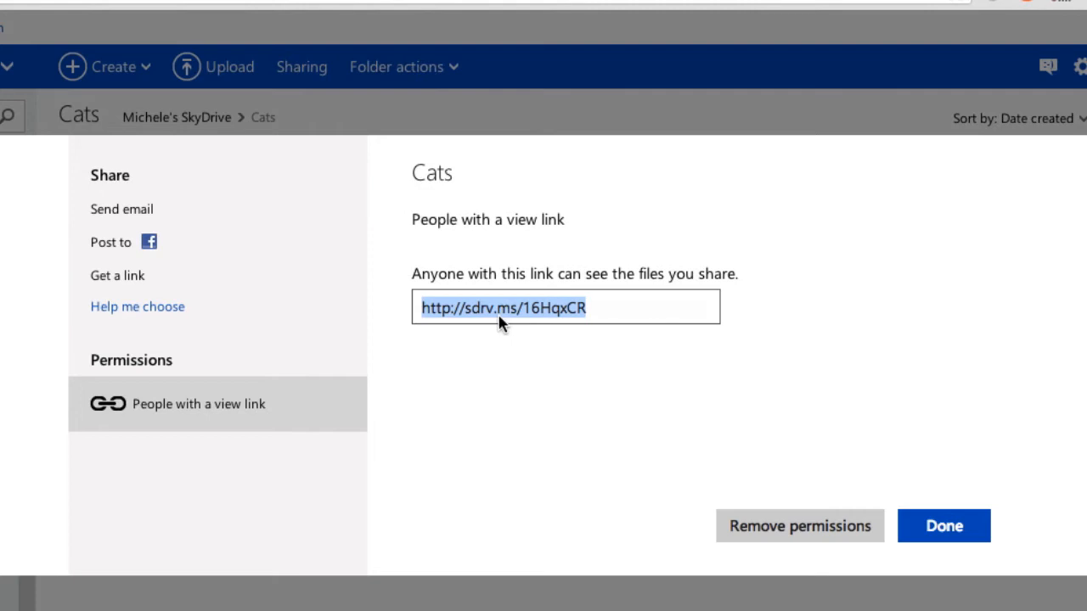
right_click(501, 323)
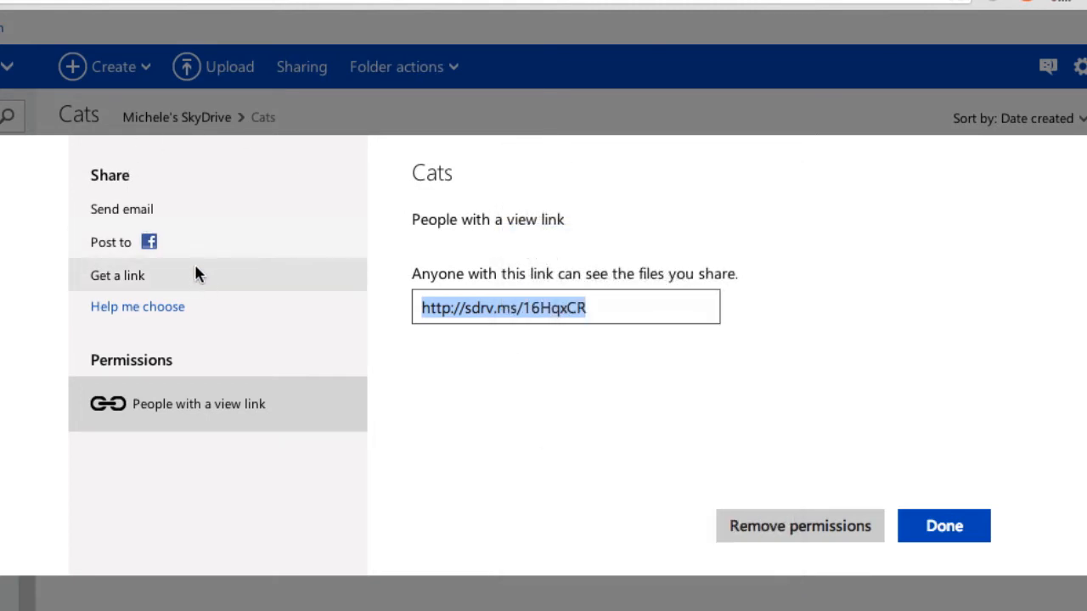
mouse_move(121, 208)
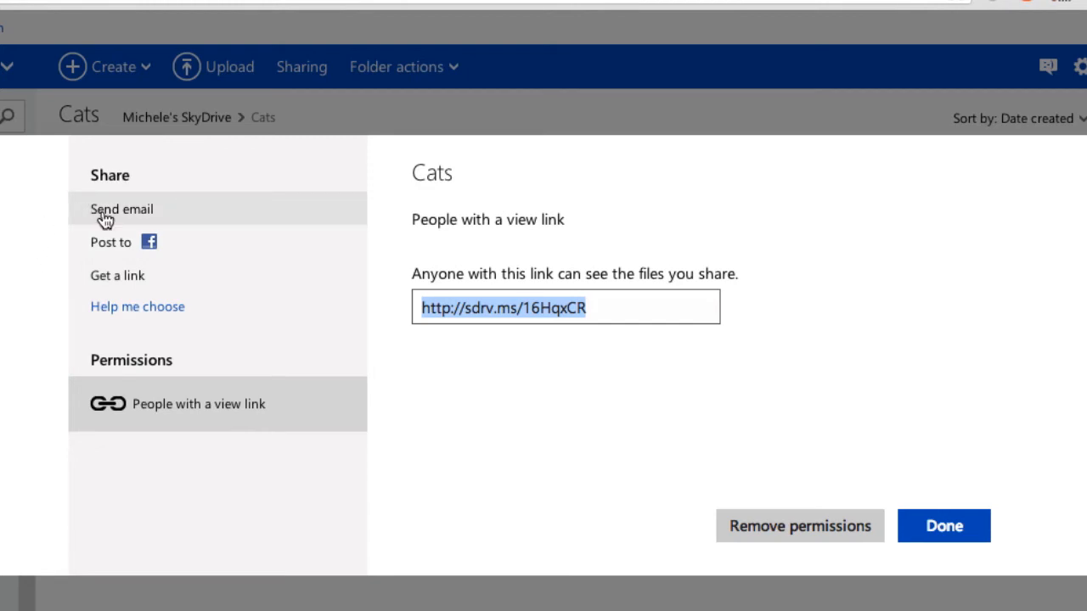
mouse_move(114, 217)
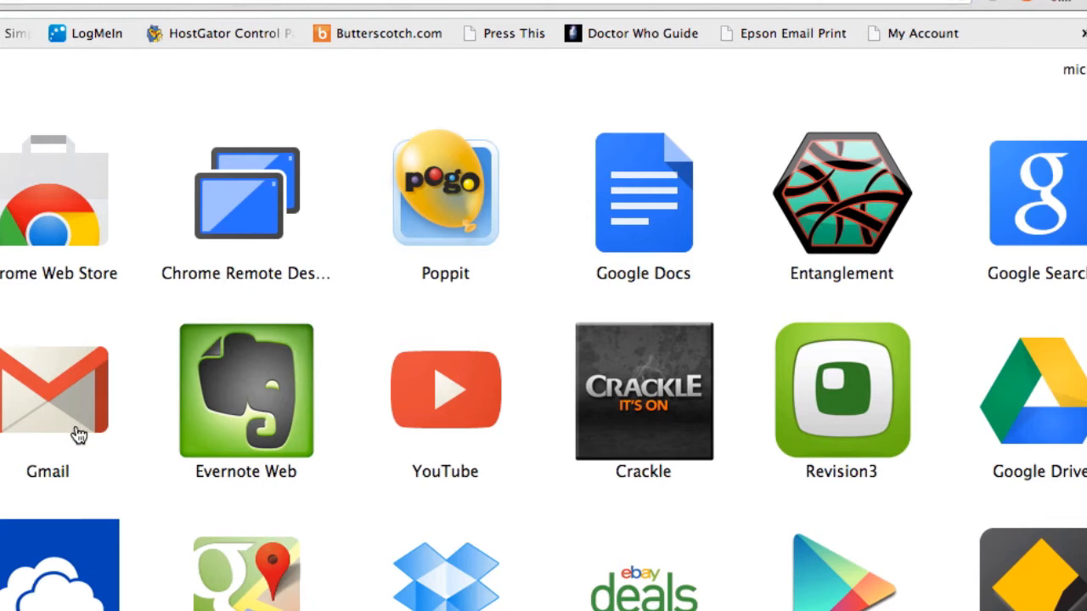
Step: Email yourself 'picture' saying 'here is a pic' with the sdrv.ms link, then open it
click(54, 390)
text(michele)
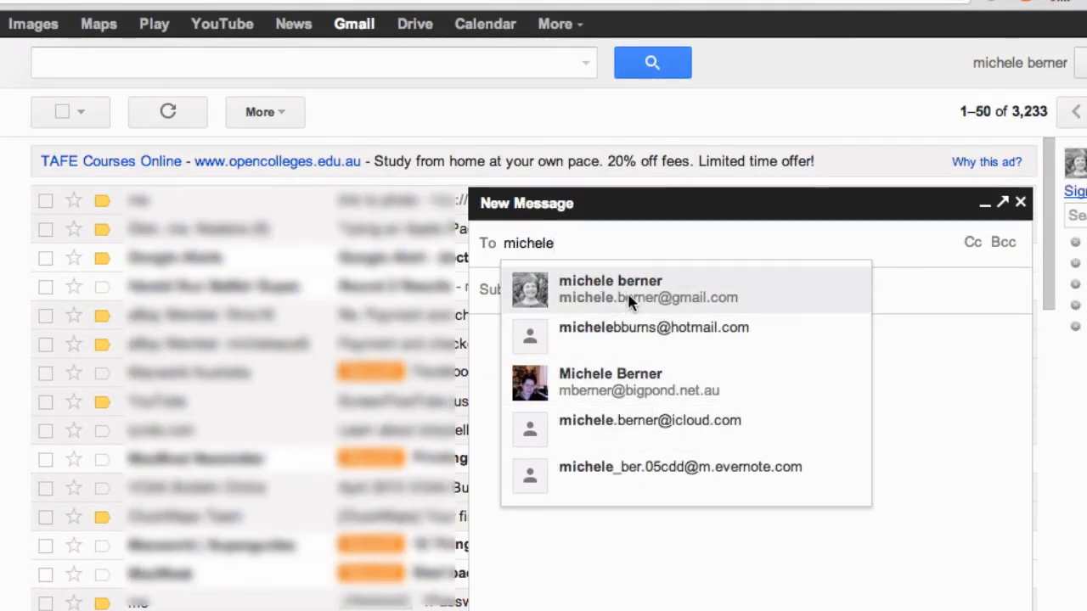
click(609, 288)
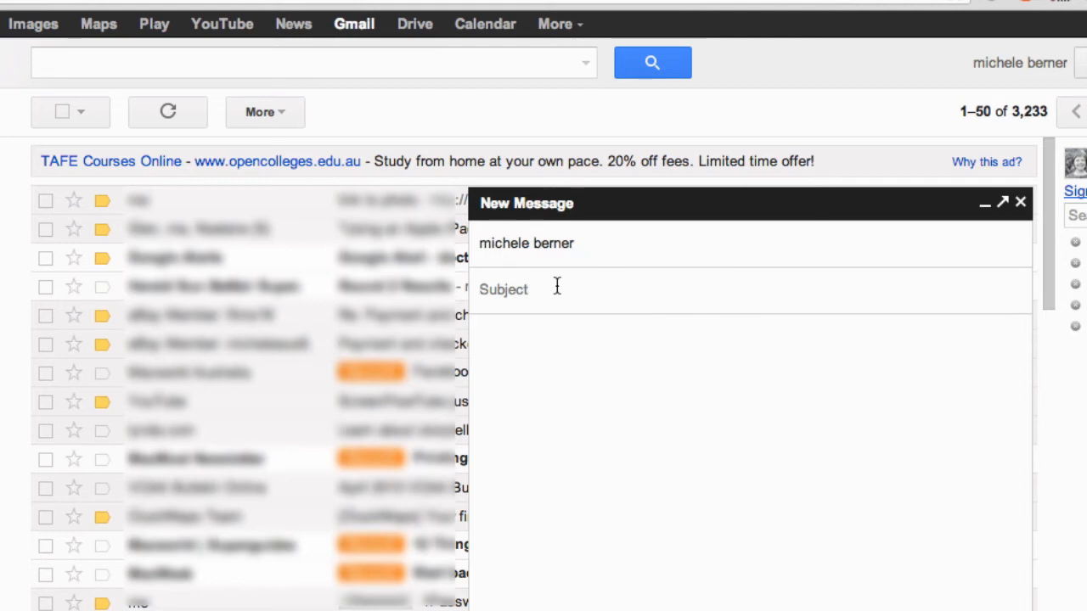
text(picture)
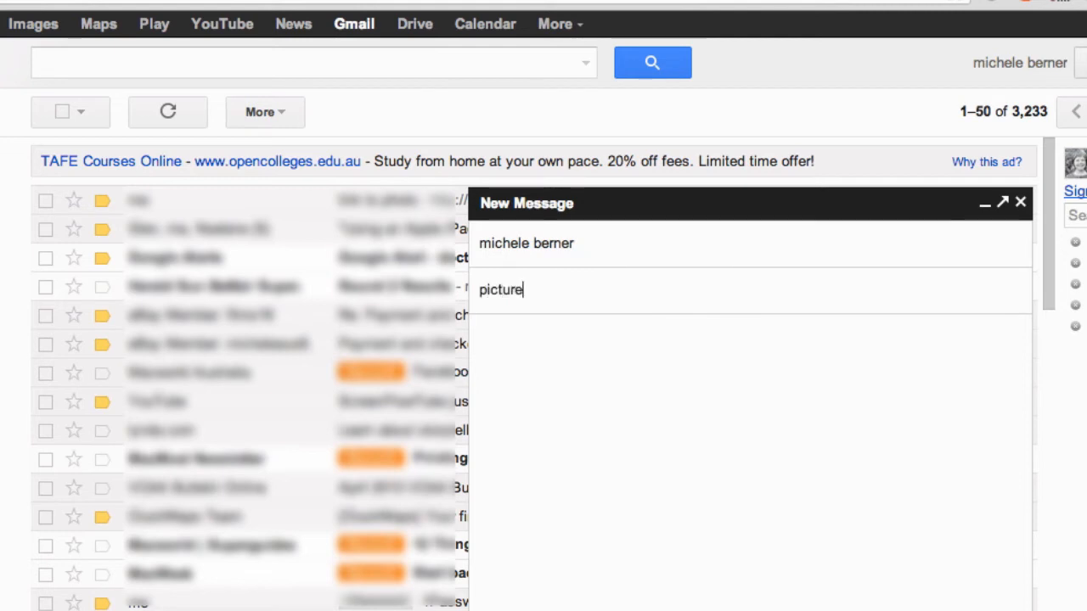
text(h)
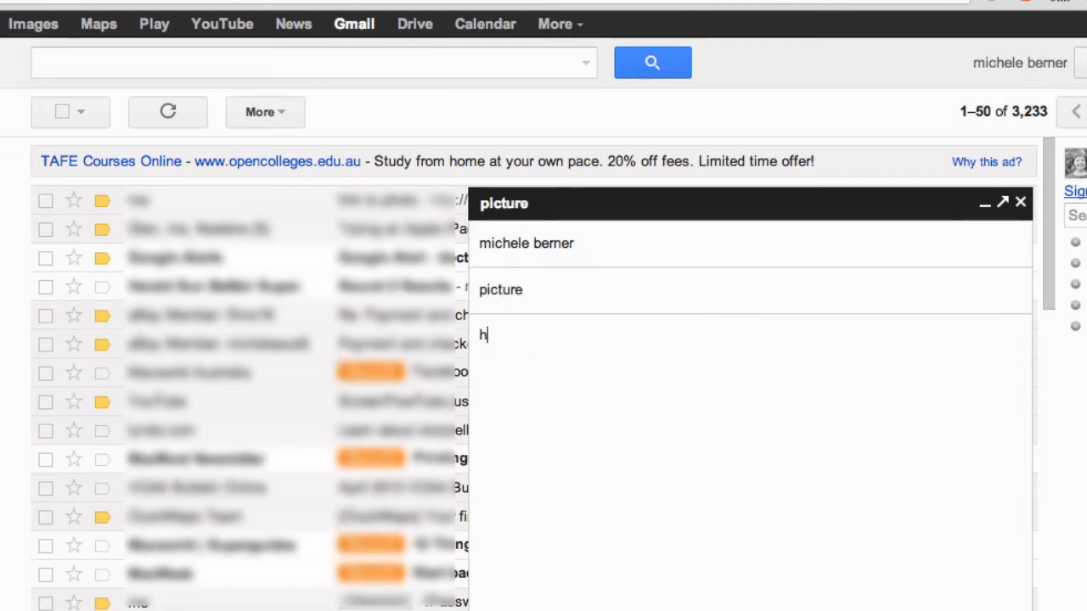
text(ere is a pic)
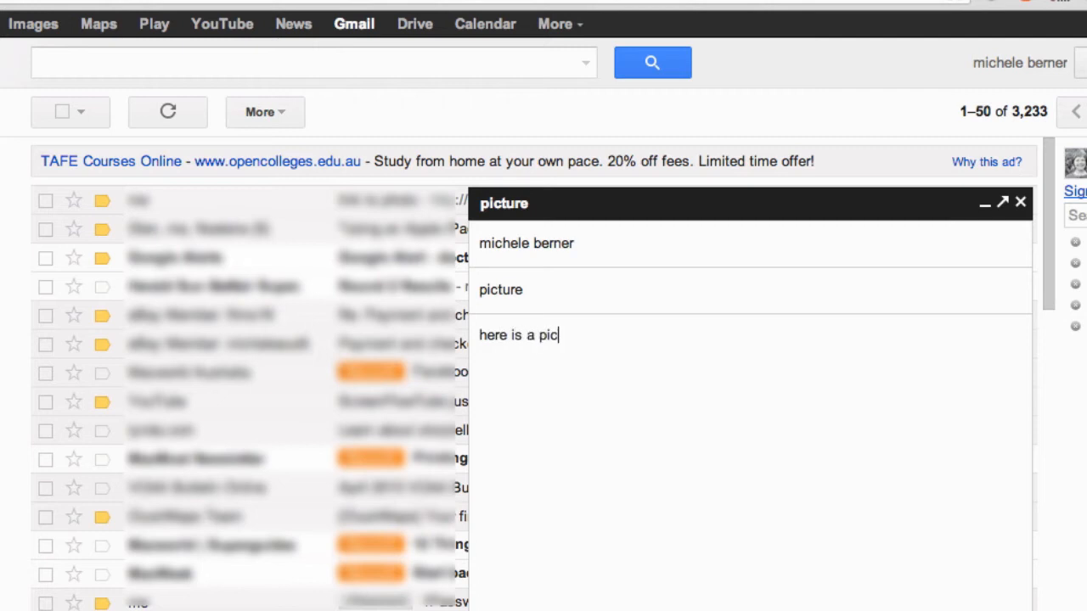
text(http://sdrv.ms/16HqxCR)
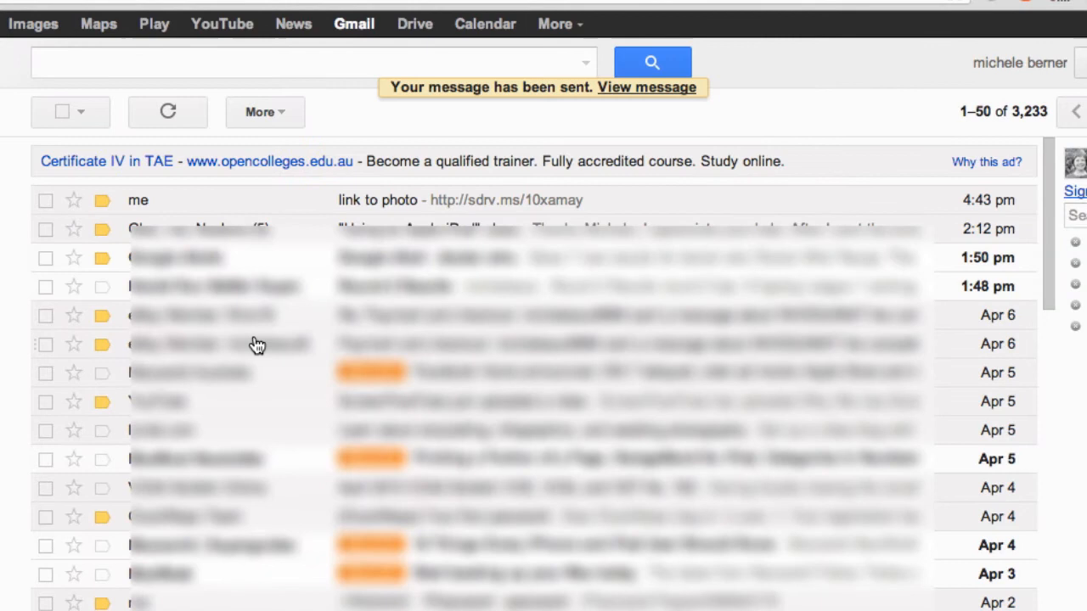
mouse_move(949, 84)
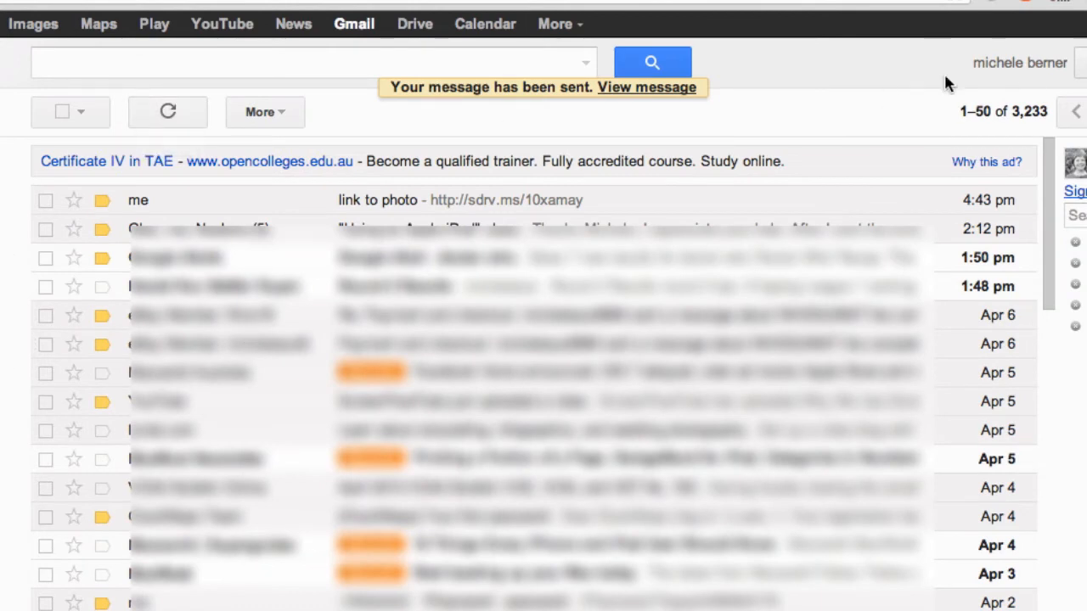
right_click(917, 442)
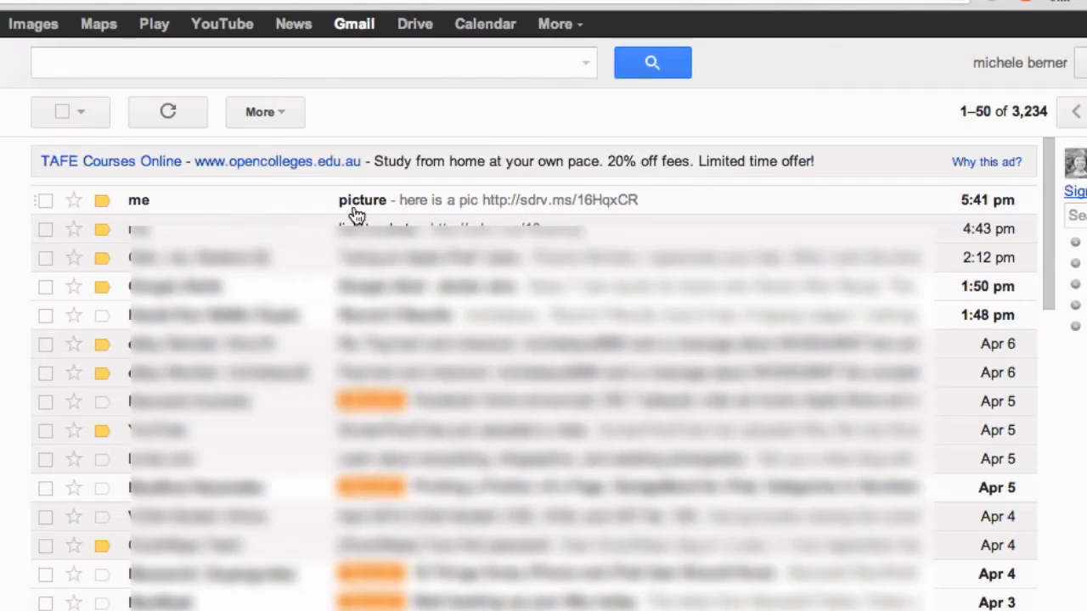
click(361, 199)
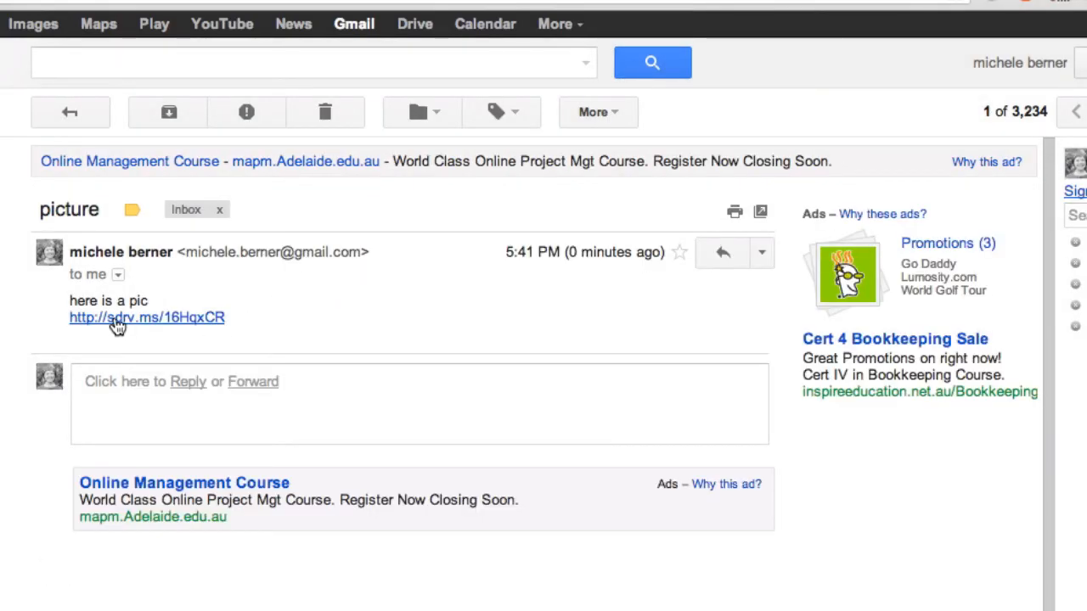
Step: Finish the Cats sharing panel with Done, then return to the Gmail message tab
click(146, 316)
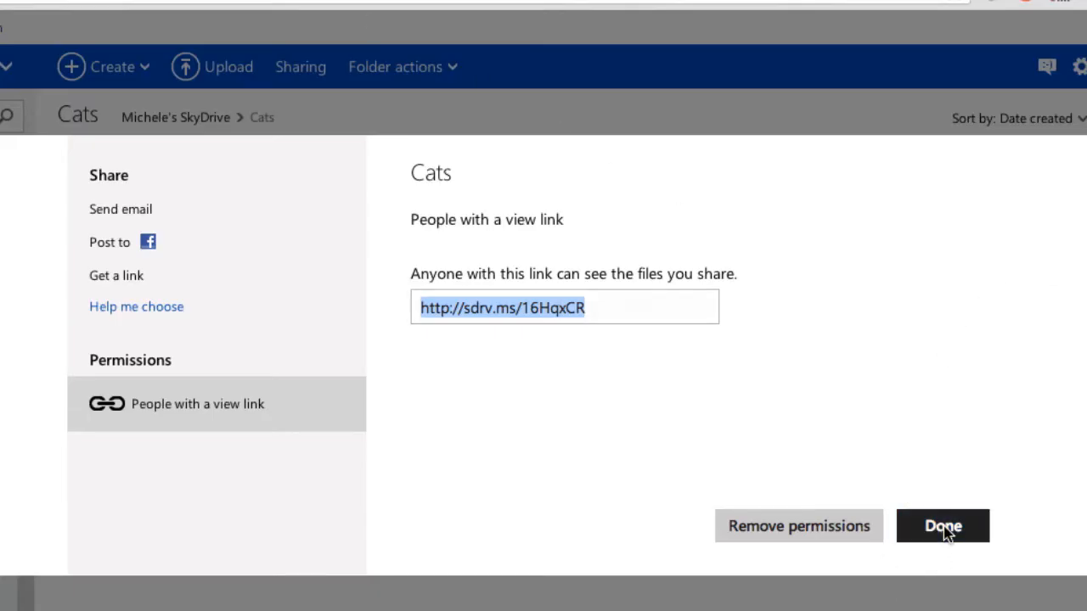
click(942, 525)
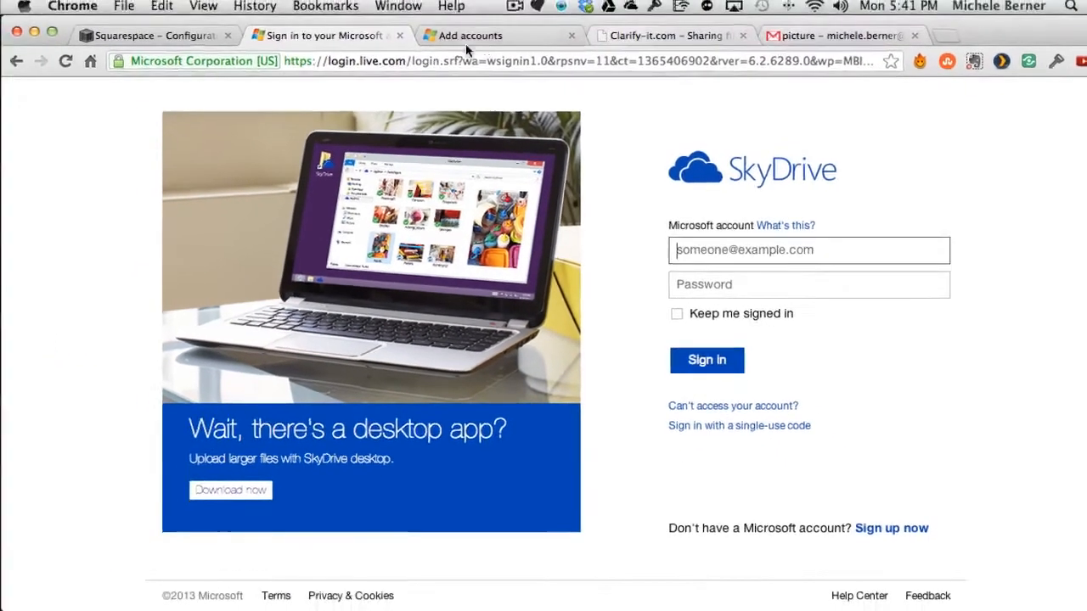
click(836, 35)
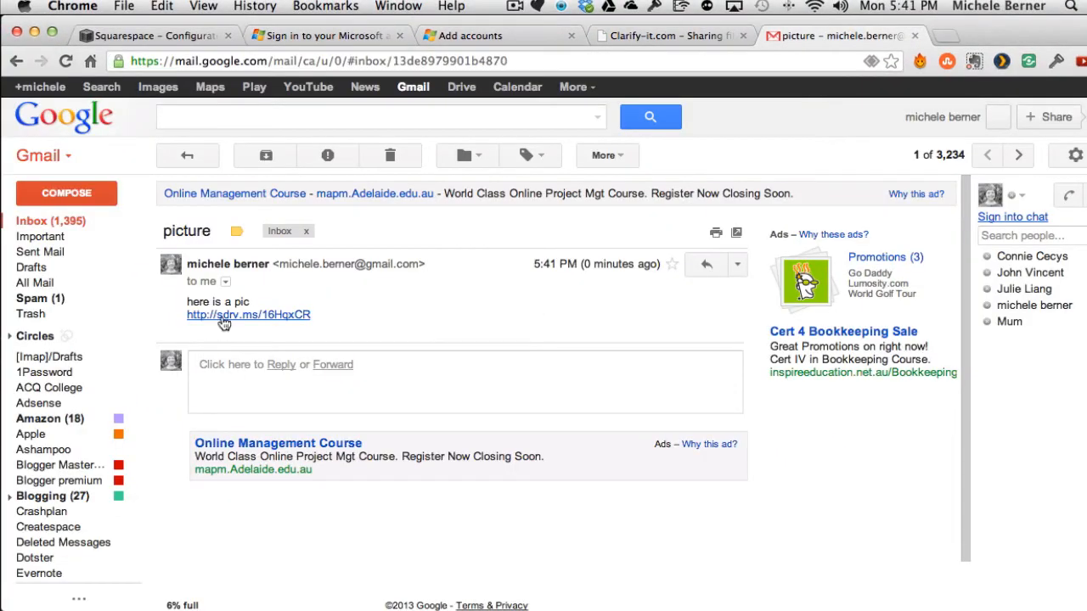
Step: Follow the emailed sdrv.ms link to view the shared cat photo without signing in
click(248, 315)
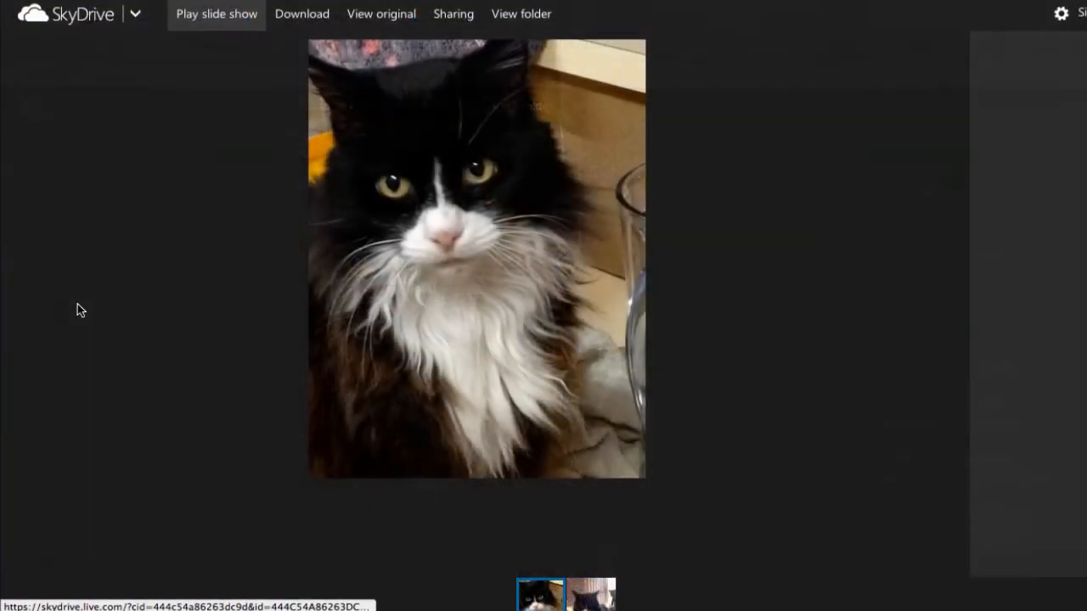
Step: View the IMG_0030 cat photo's full-size original, then return to its SkyDrive page
click(216, 14)
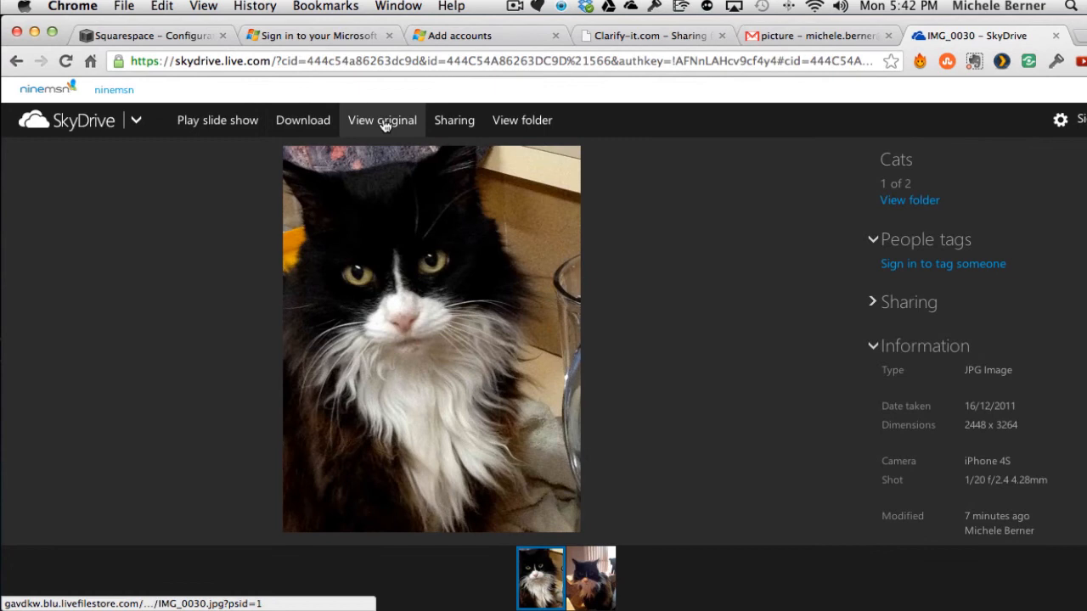
click(382, 120)
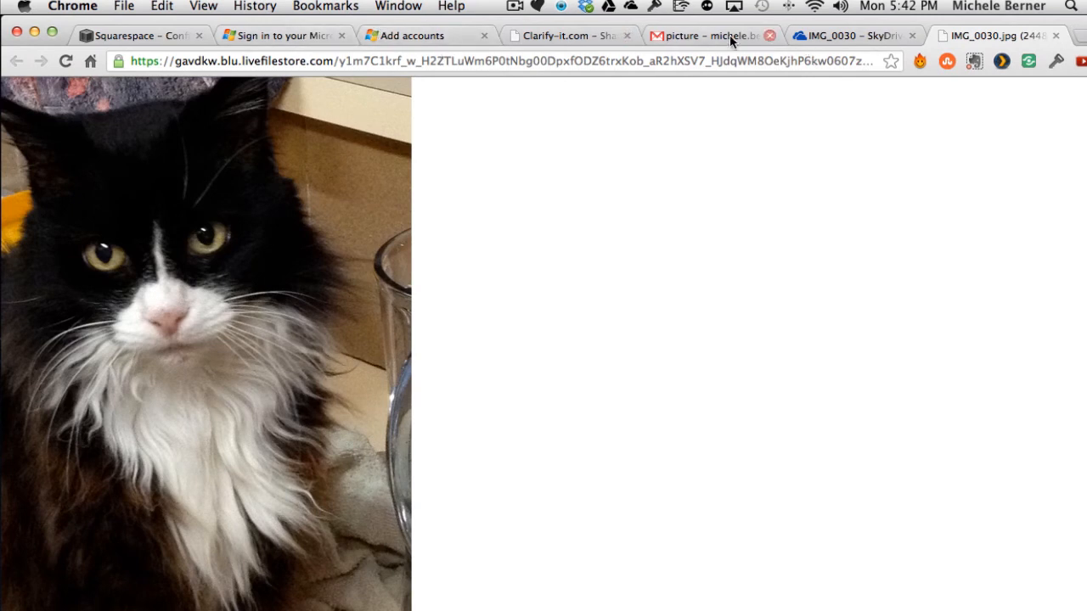
click(849, 36)
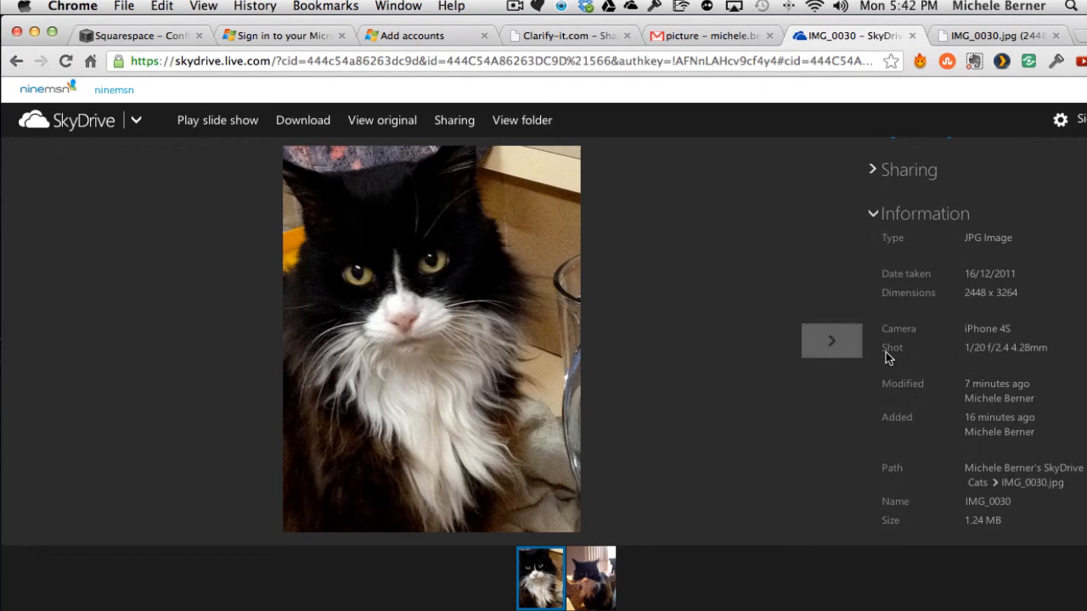
mouse_move(1034, 524)
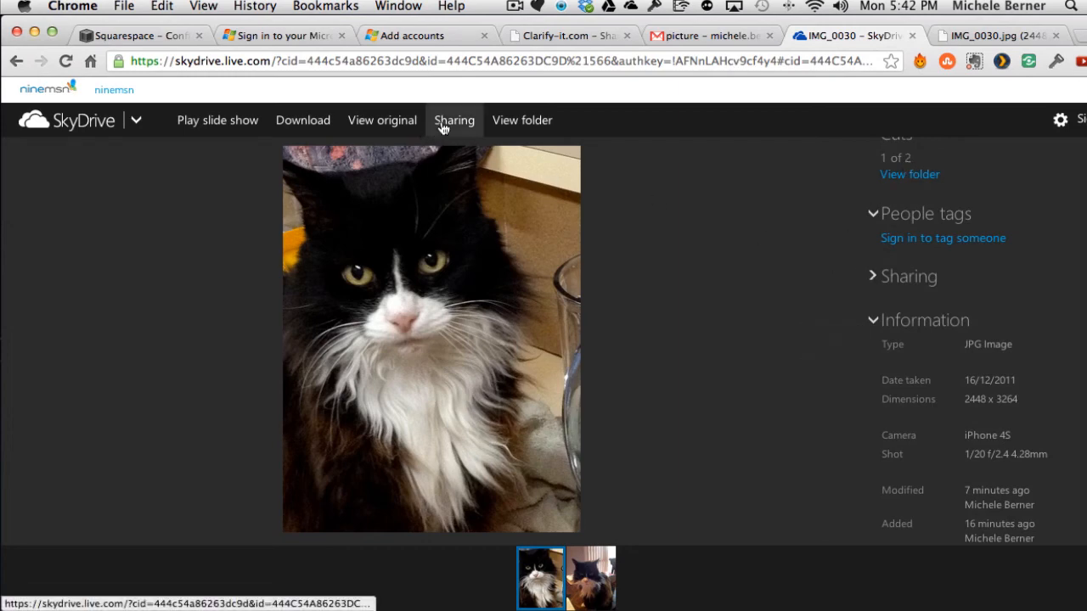
Step: Check that only the owner has permission on the photo, then download IMG_0030.jpg
click(453, 120)
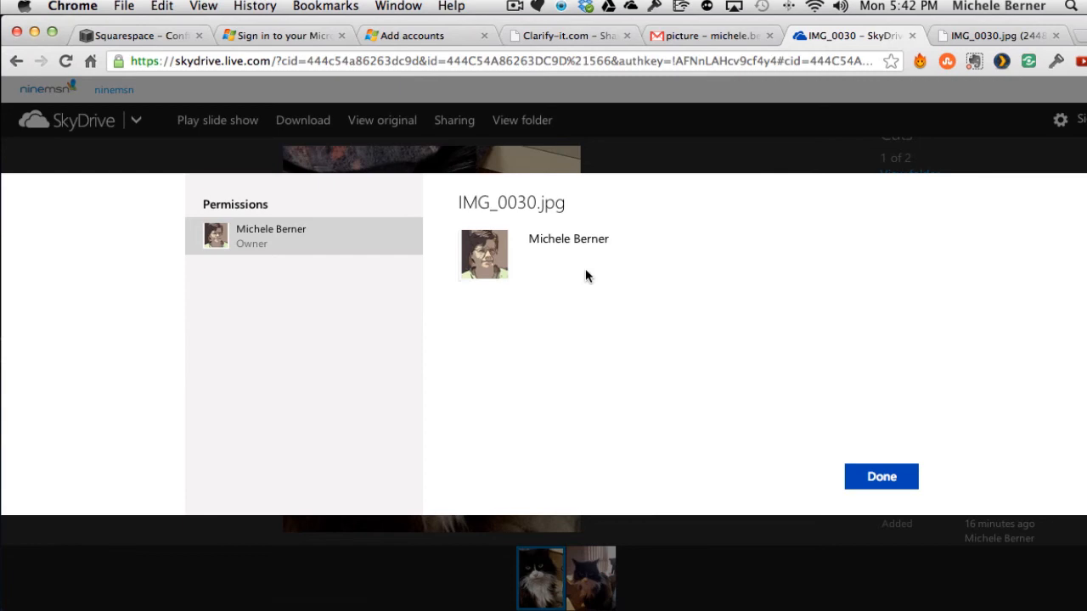
click(880, 476)
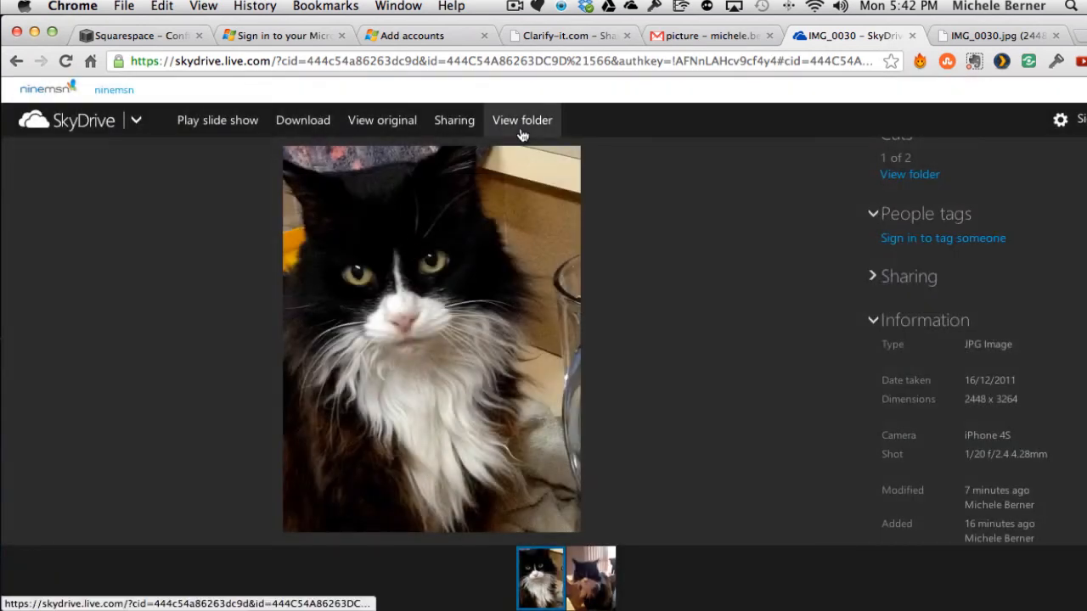
click(521, 119)
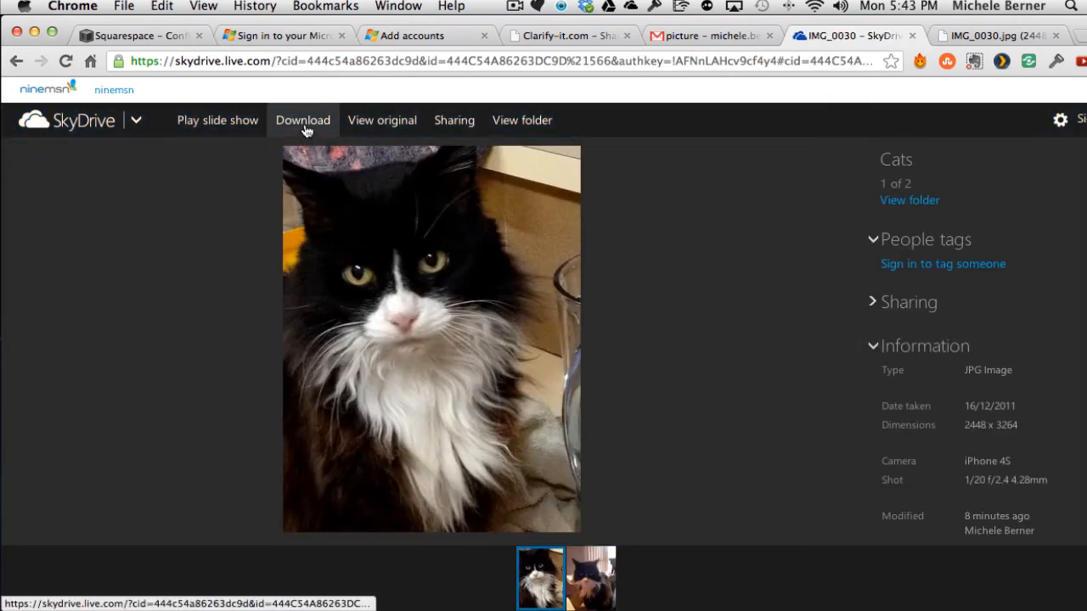
click(302, 120)
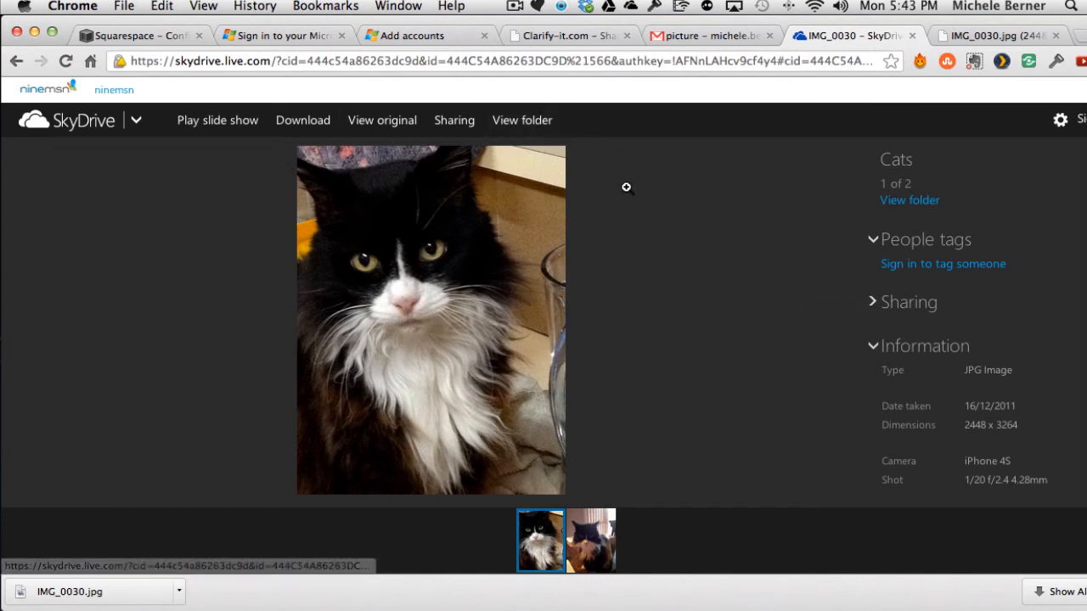
mouse_move(635, 189)
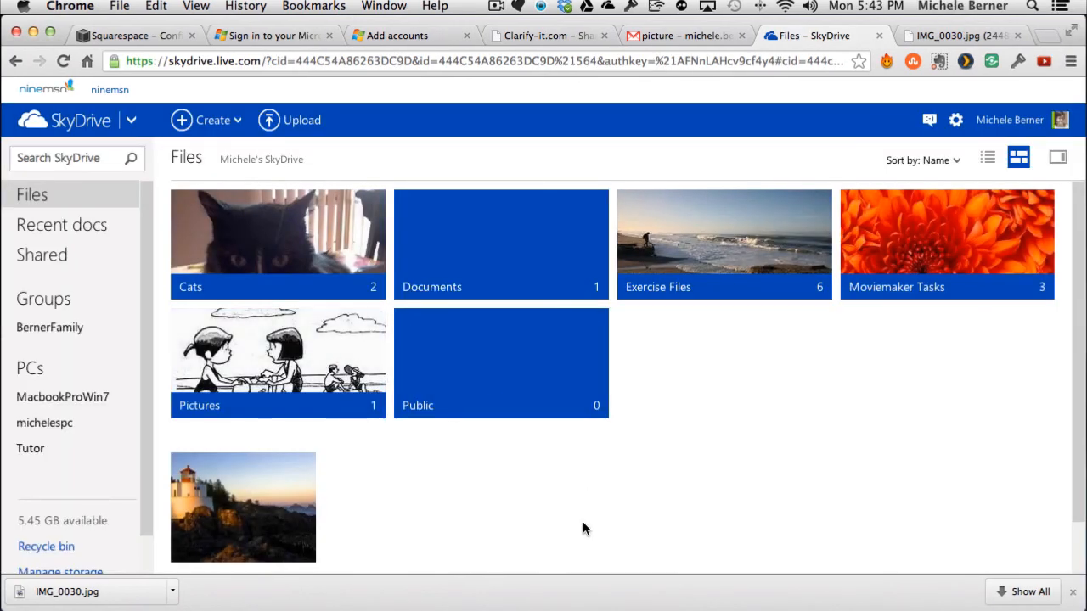
mouse_move(278, 238)
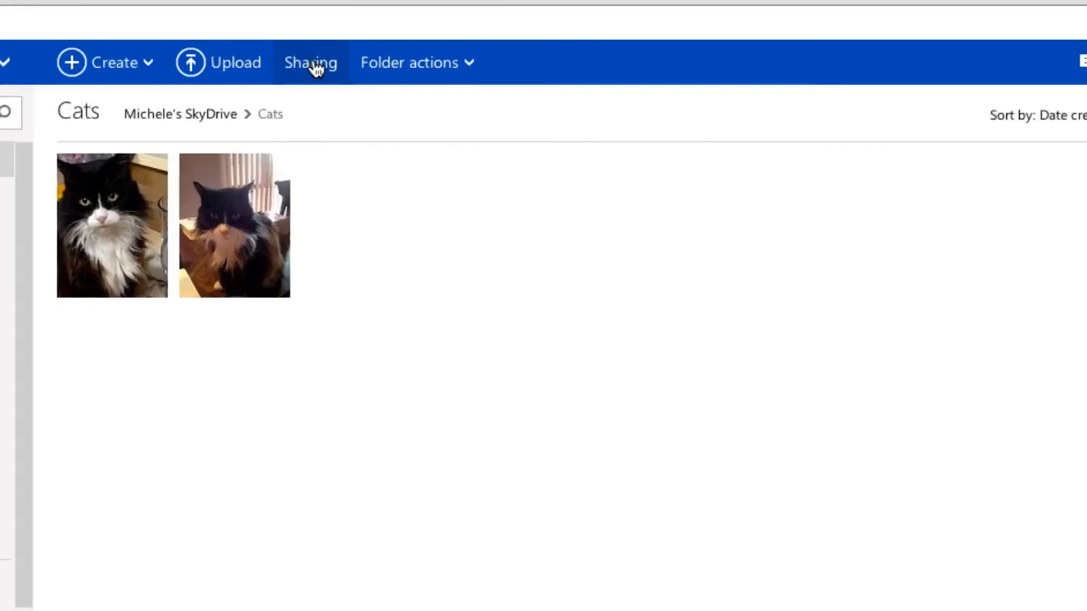
click(311, 62)
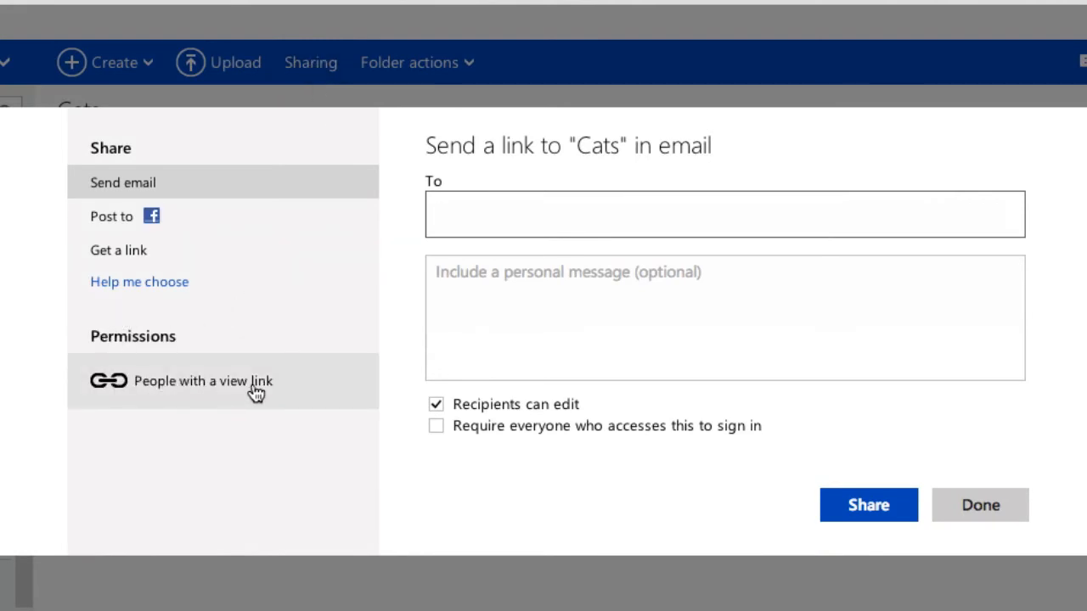
click(203, 381)
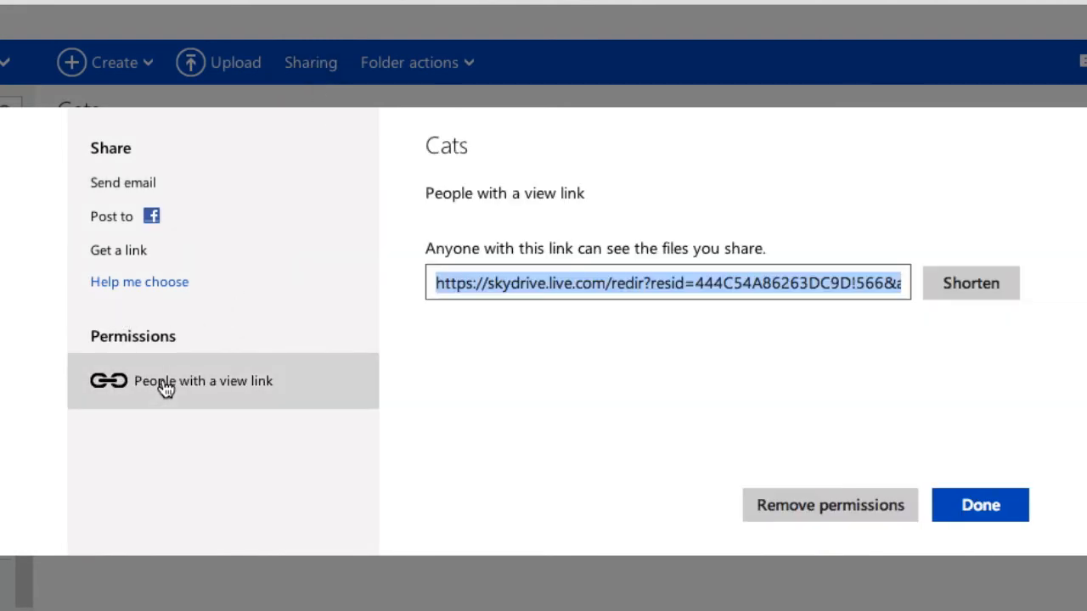
mouse_move(543, 303)
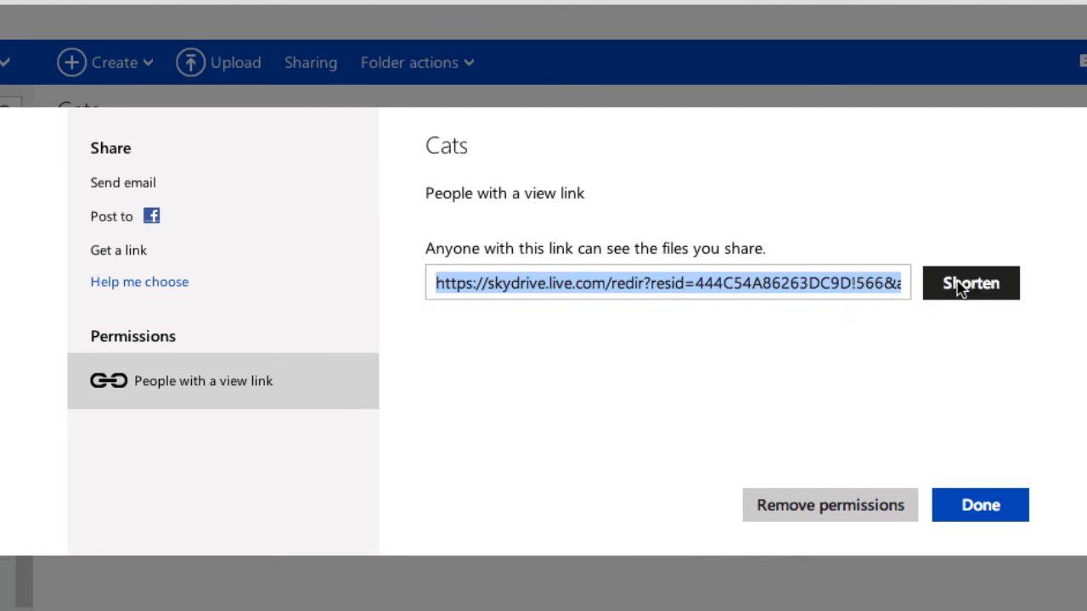
click(970, 283)
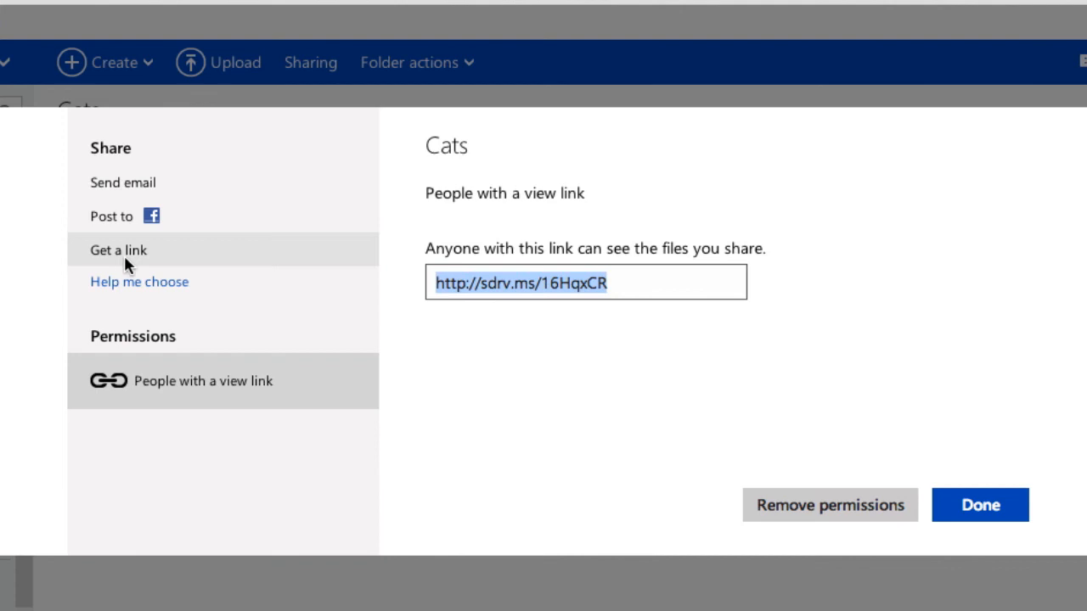
click(118, 250)
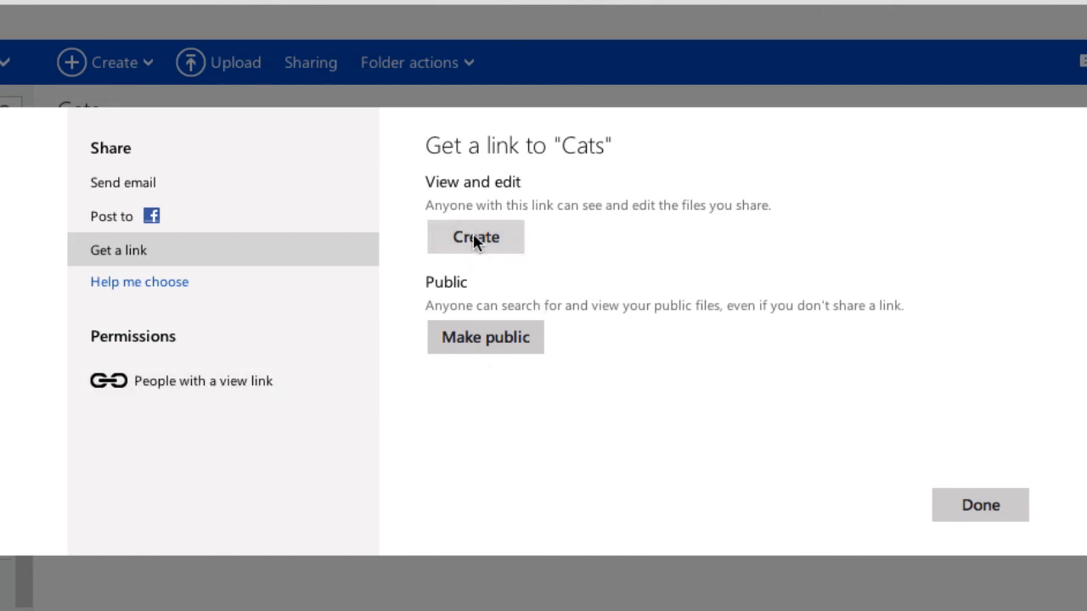
Step: Create a view-and-edit link for the Cats folder, then reopen its get-a-link options
click(476, 237)
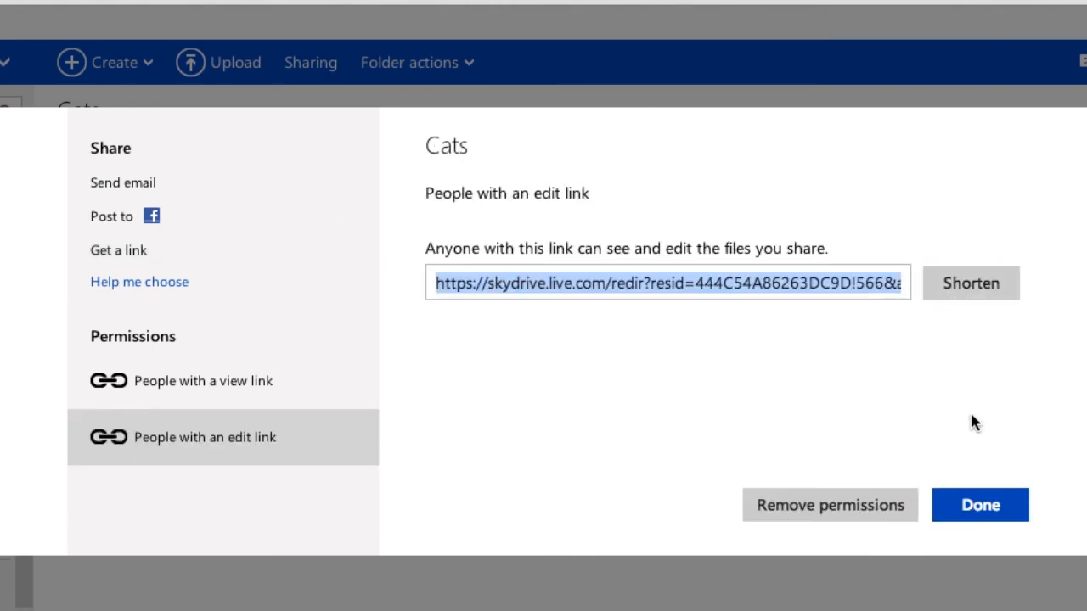
click(980, 505)
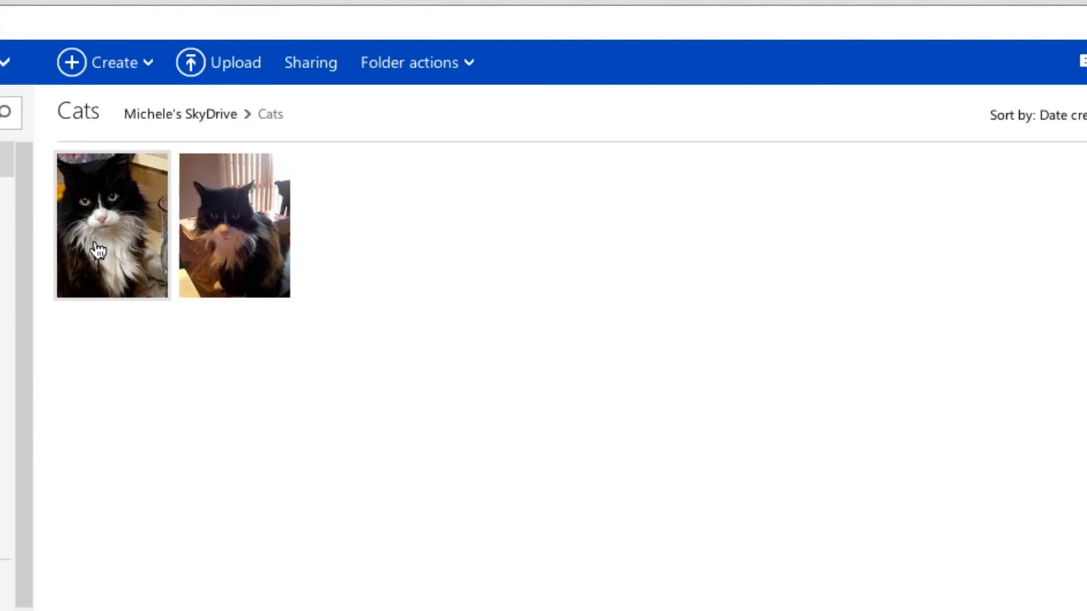
click(310, 62)
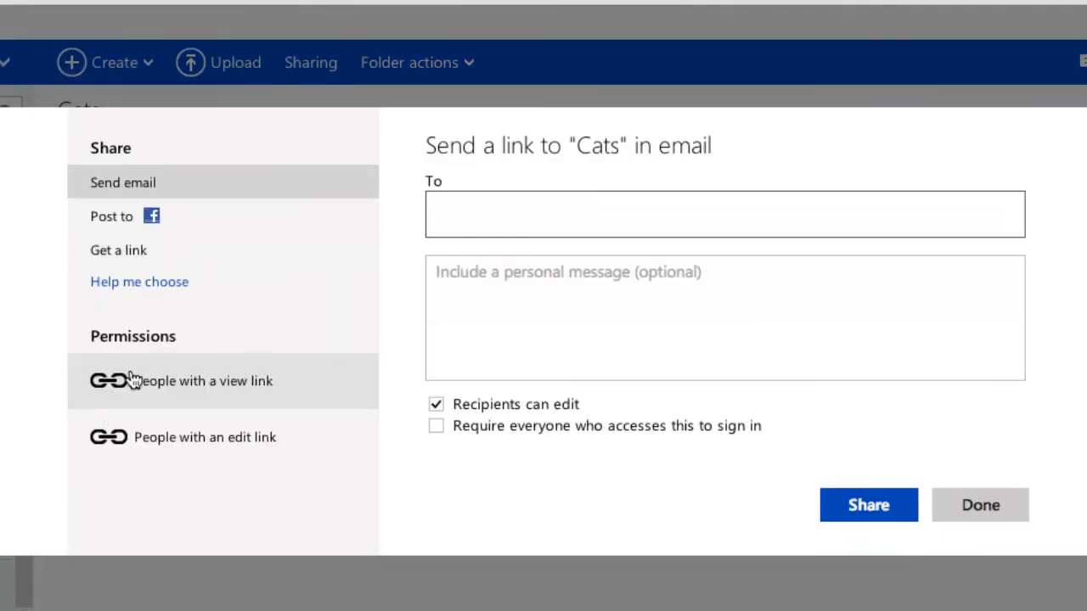
mouse_move(135, 294)
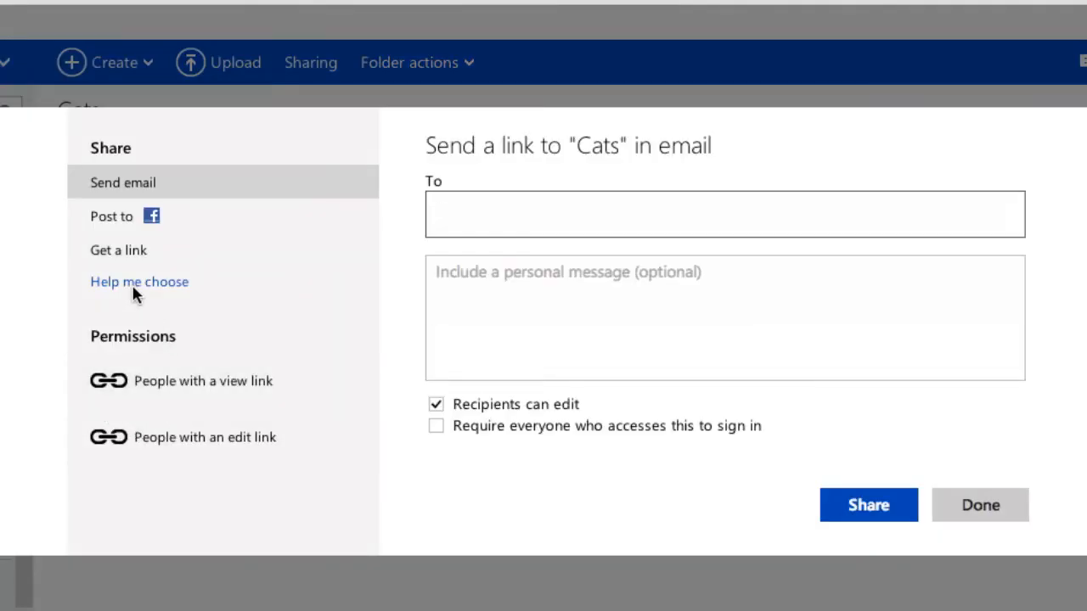
click(118, 249)
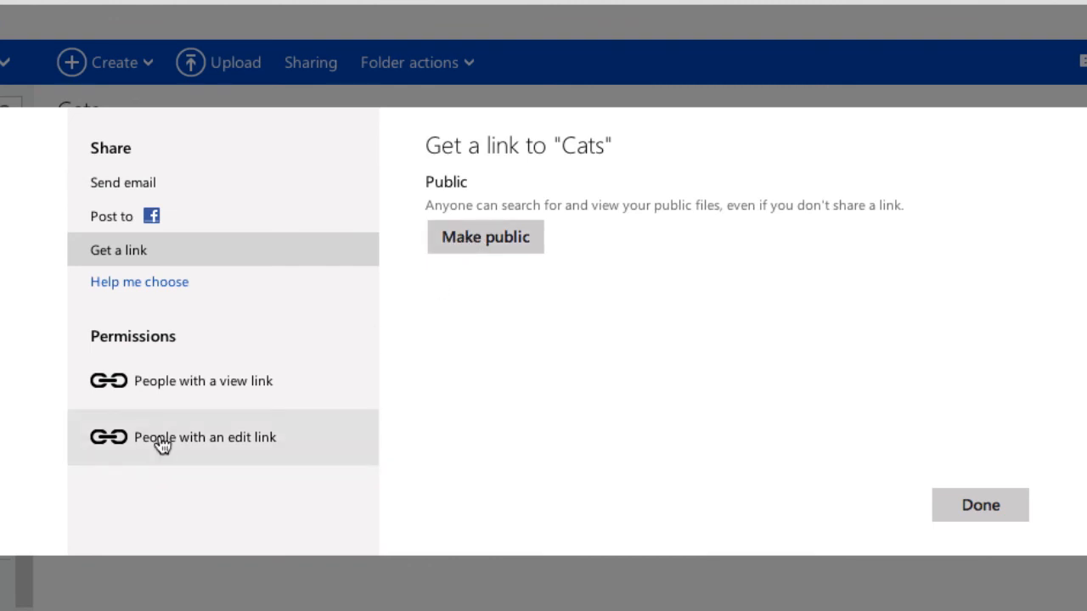
Step: Remove both the edit link and view link permissions from the Cats folder
click(203, 436)
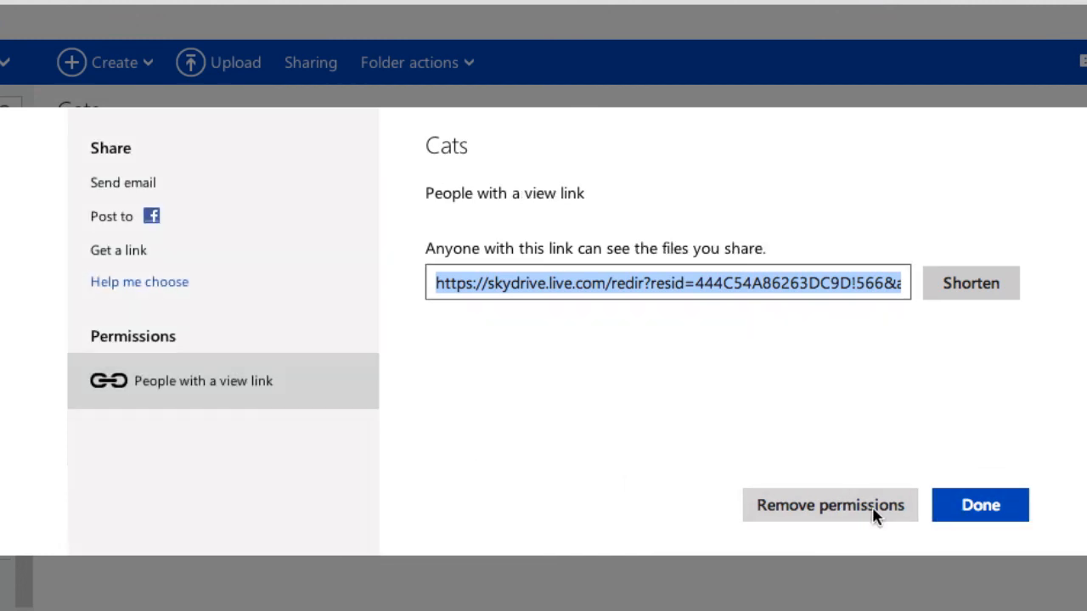
mouse_move(813, 510)
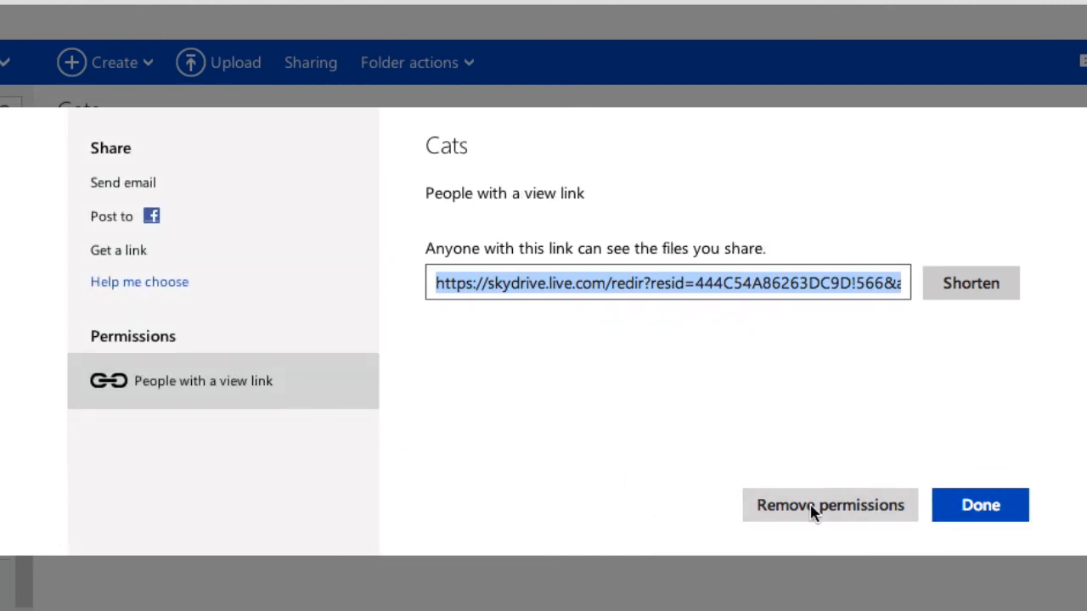
click(829, 504)
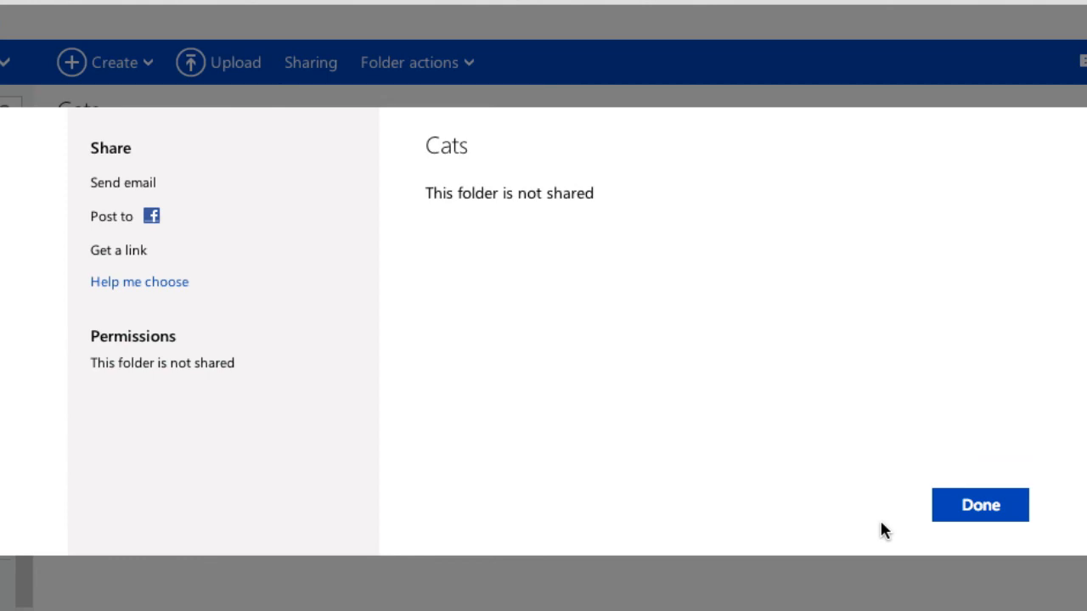
click(980, 504)
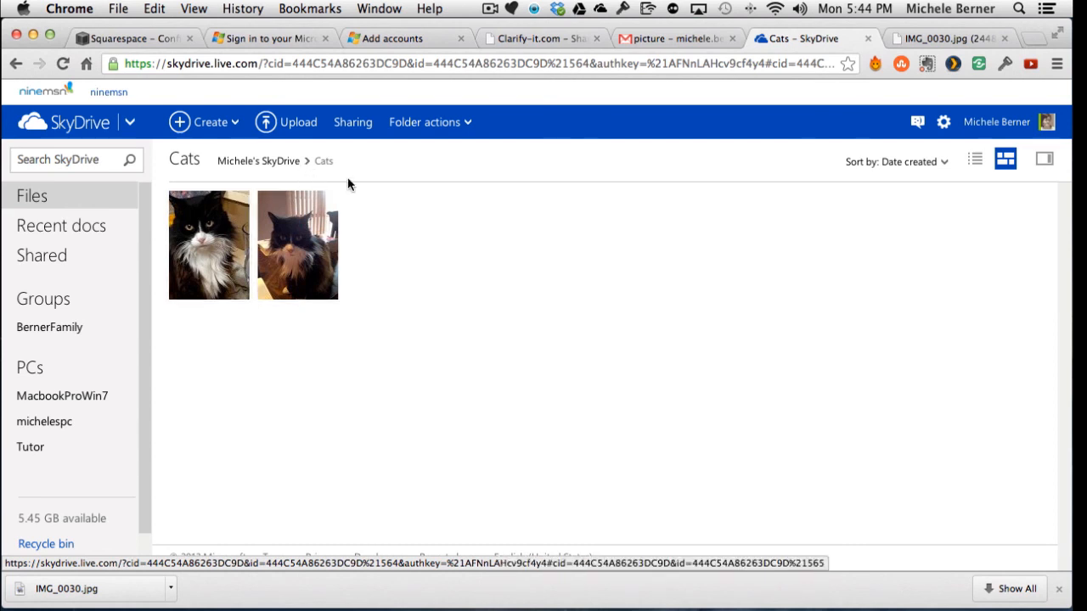
Step: Return to Michele's SkyDrive Files list and scroll through the folders
click(430, 122)
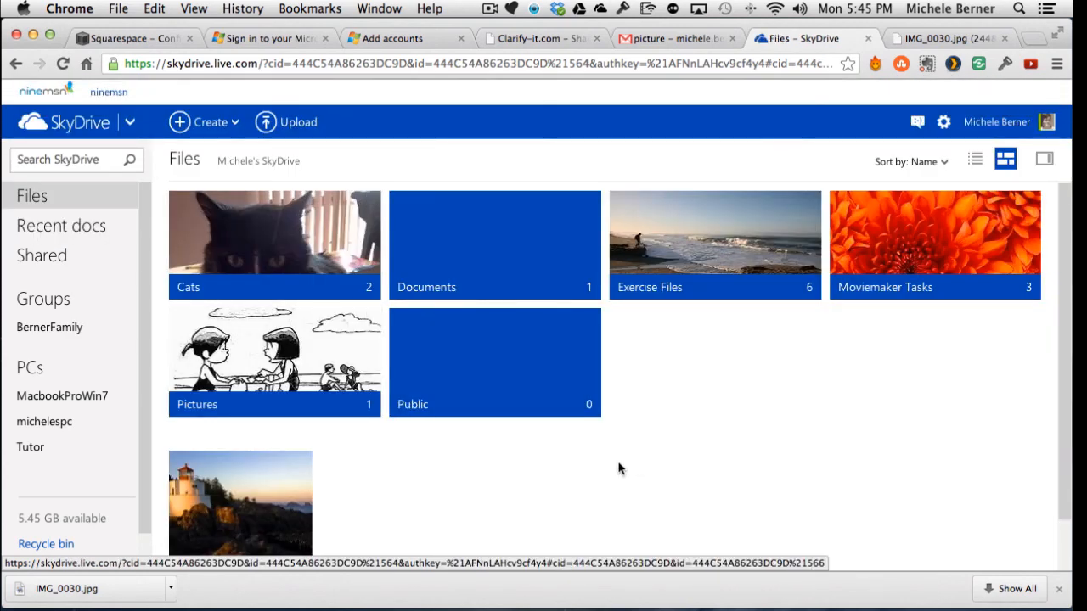
scroll(down, 3)
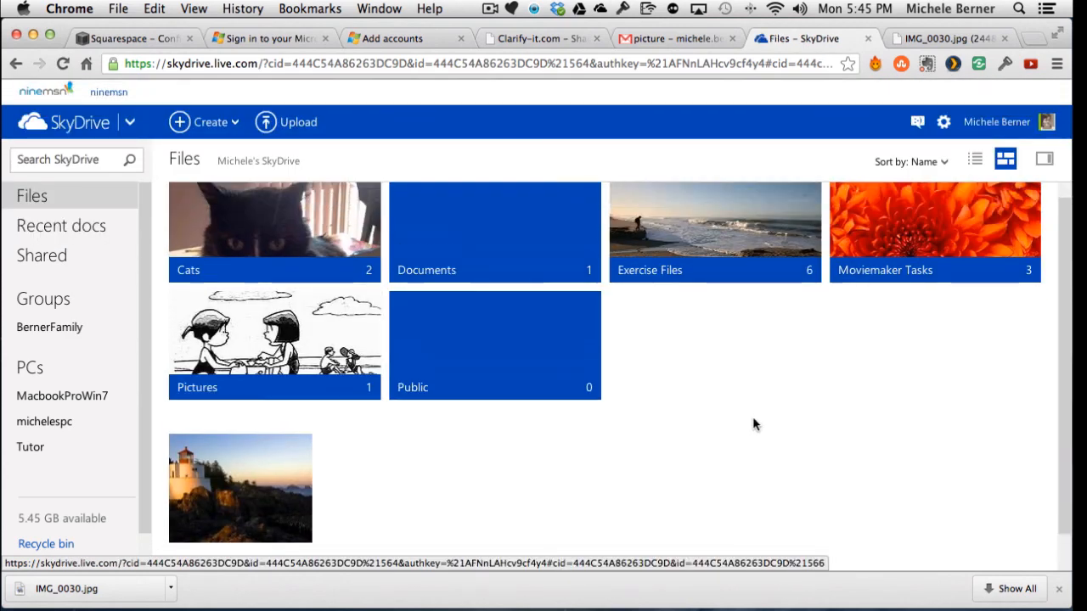